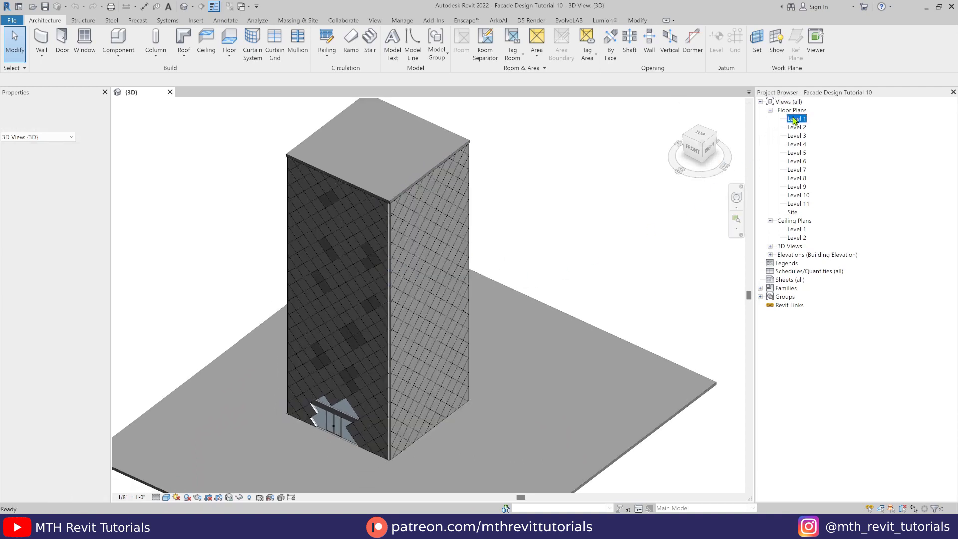
- In the Level 1 plan, disallow the join at the storefront curtain wall's first corner end
double_click(797, 119)
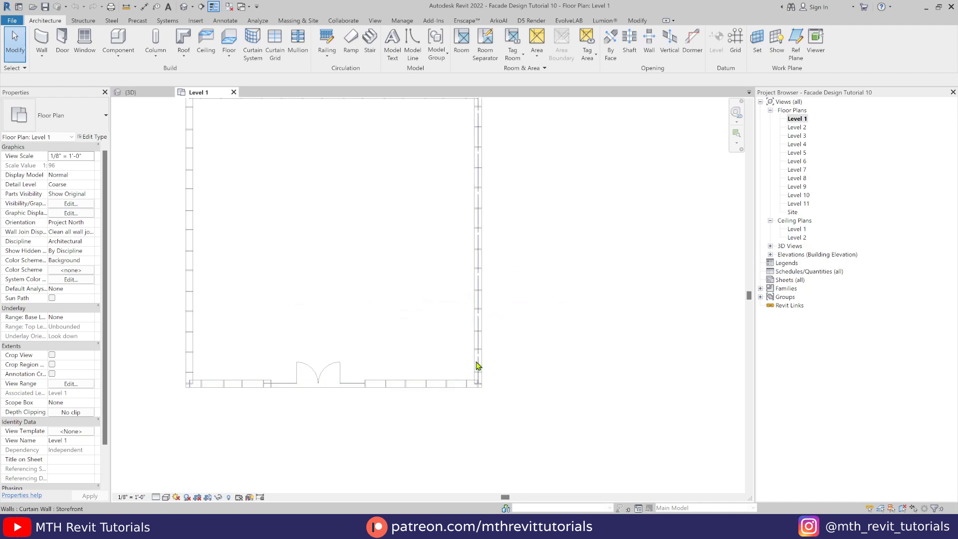
left_click(478, 366)
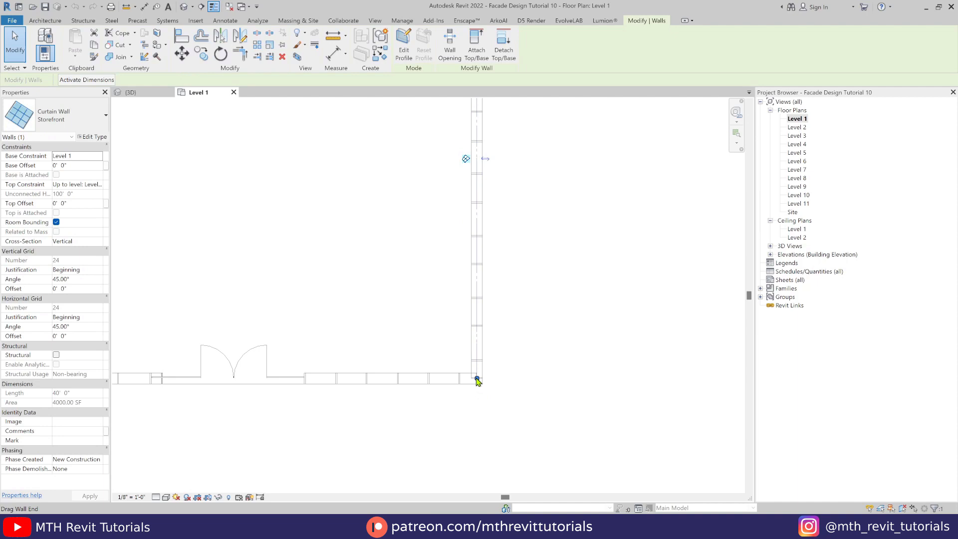
right_click(477, 379)
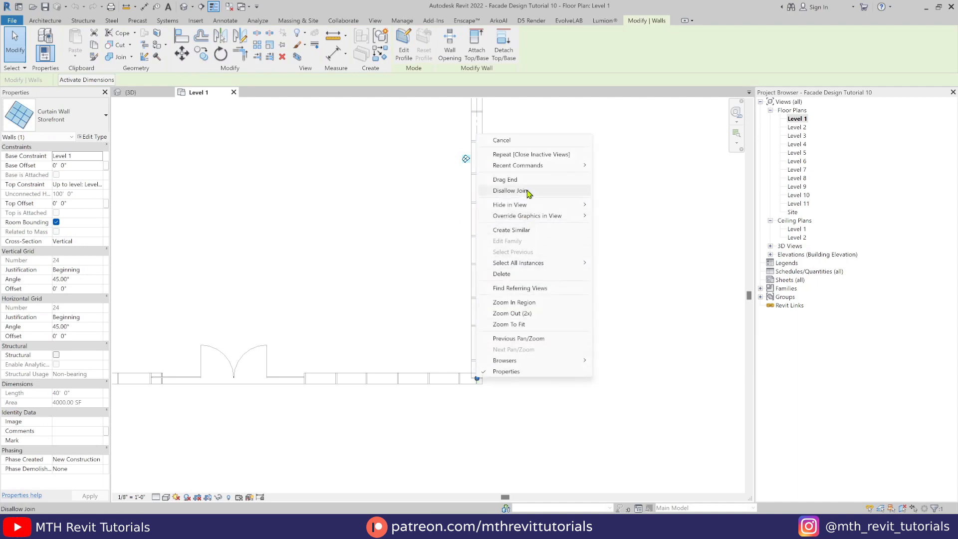
left_click(512, 190)
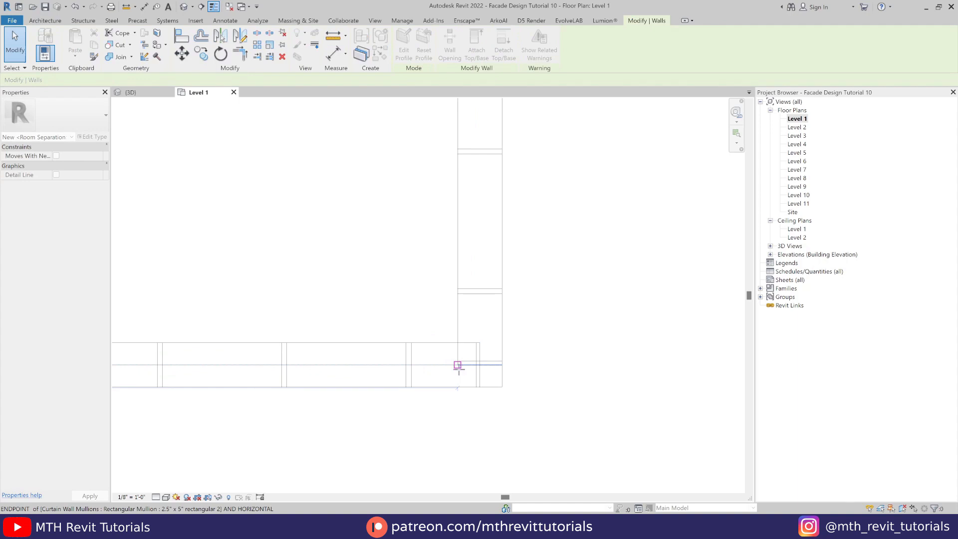
- Reposition the curtain wall end at the corner and disallow the join at the other corner
left_click(458, 365)
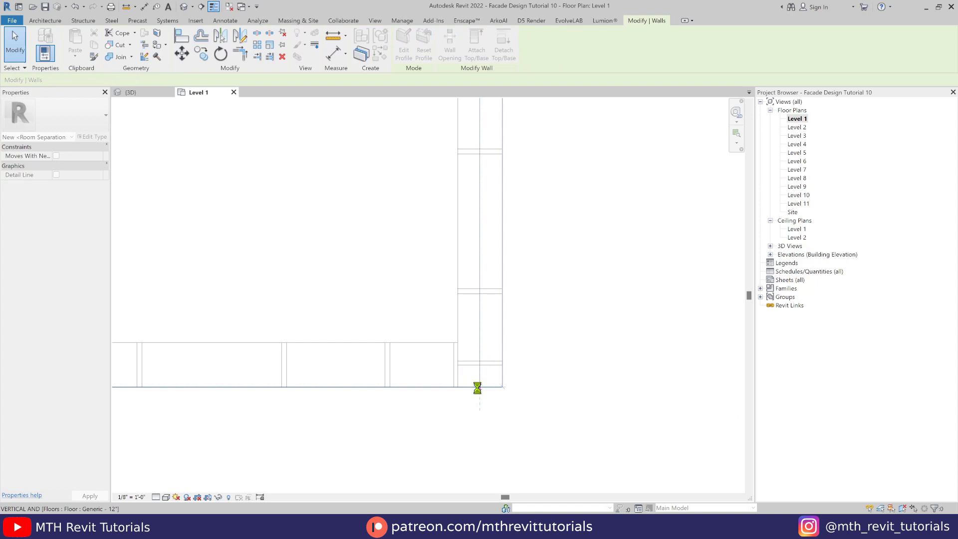
right_click(478, 387)
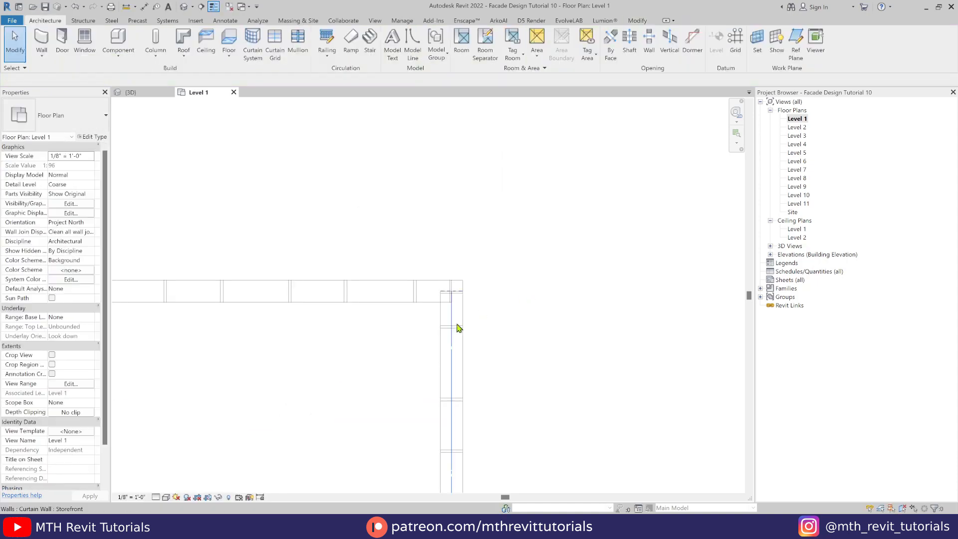
left_click(451, 302)
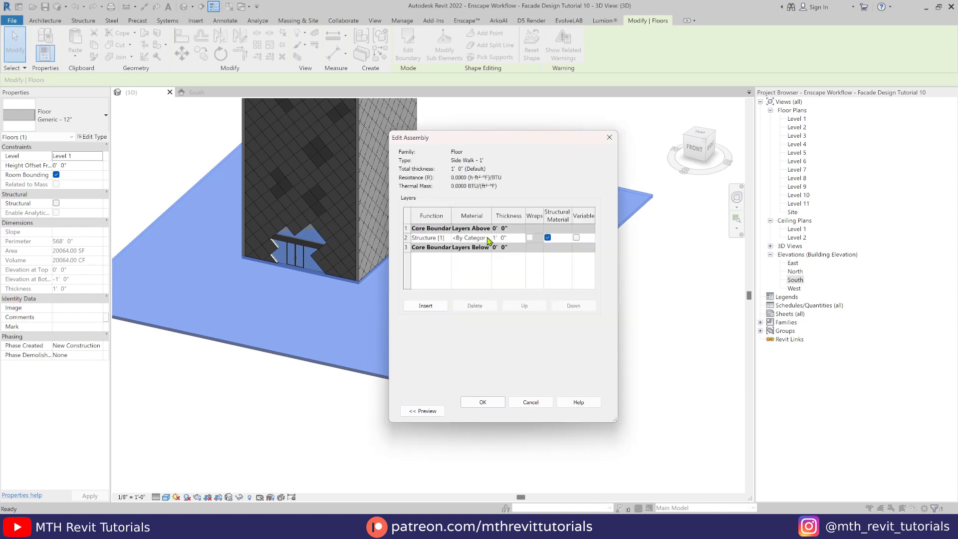
- Assign the paving material to the sidewalk floor's structure layer and return to Level 1
left_click(468, 238)
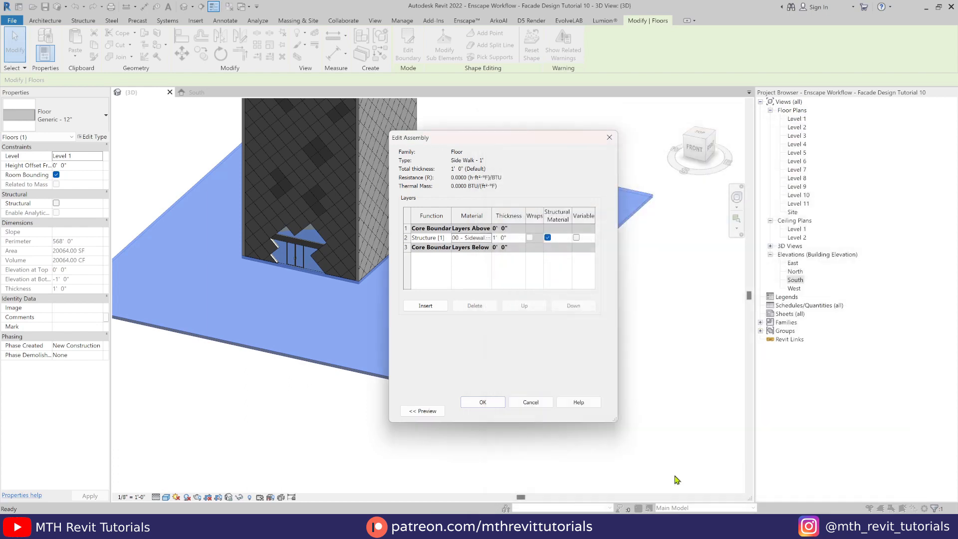
left_click(482, 401)
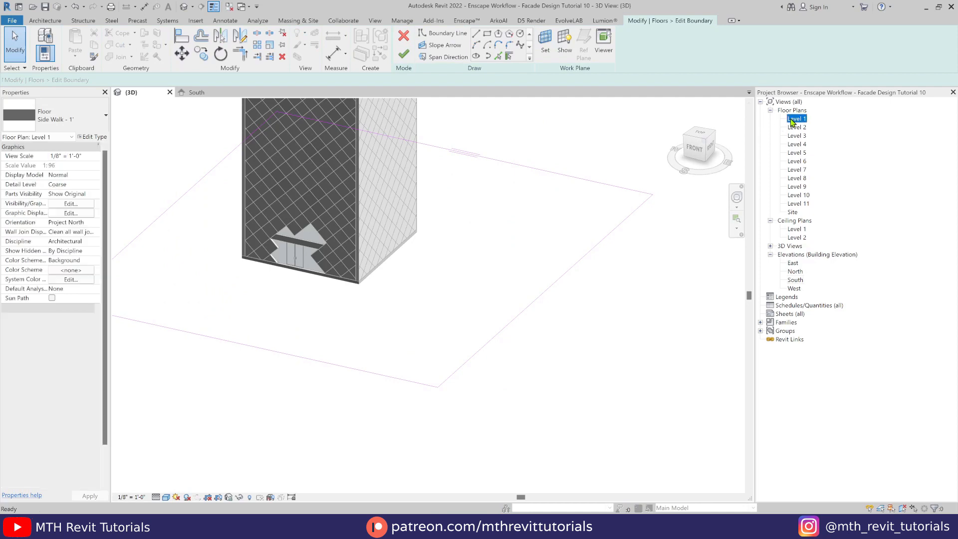
double_click(796, 119)
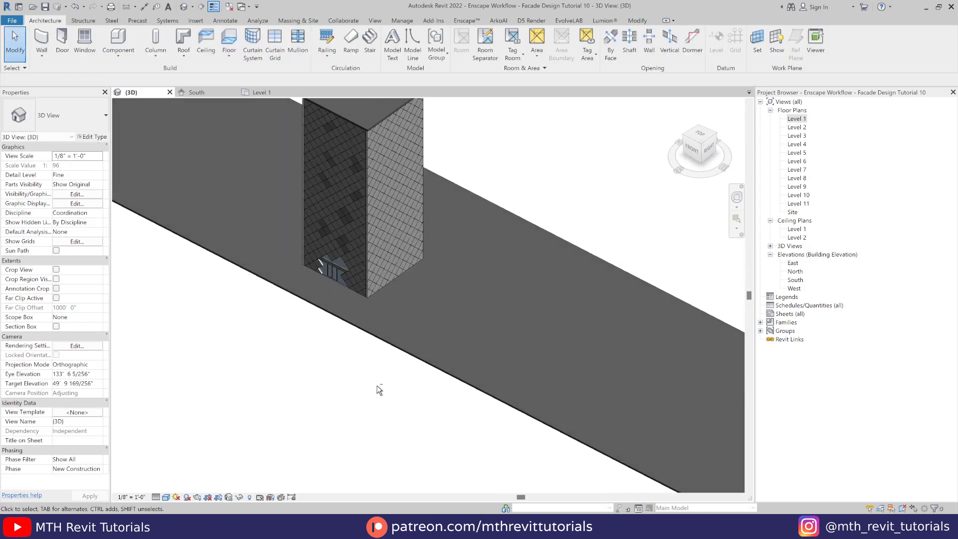
left_click(261, 92)
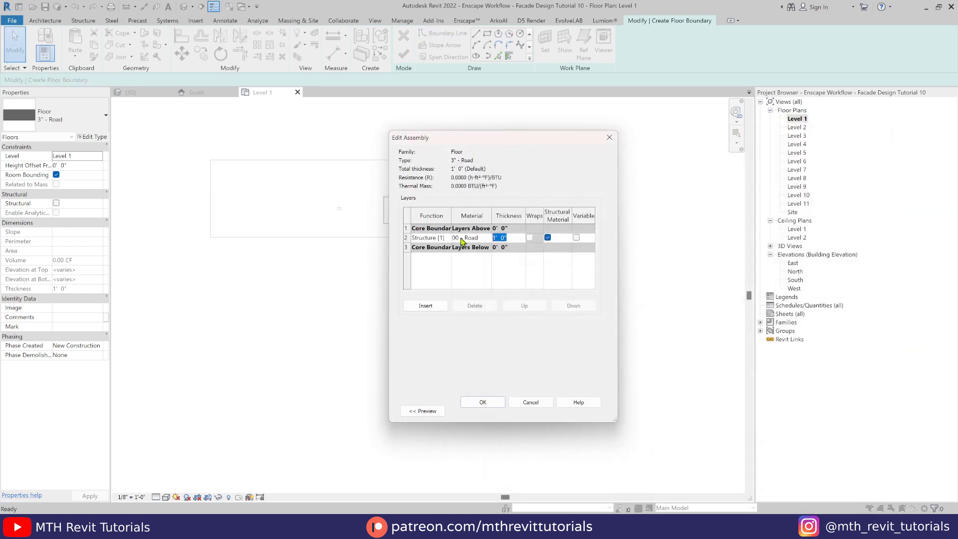
- Create the 3" - Road floor with its road material and finish the road boundary sketch
left_click(482, 402)
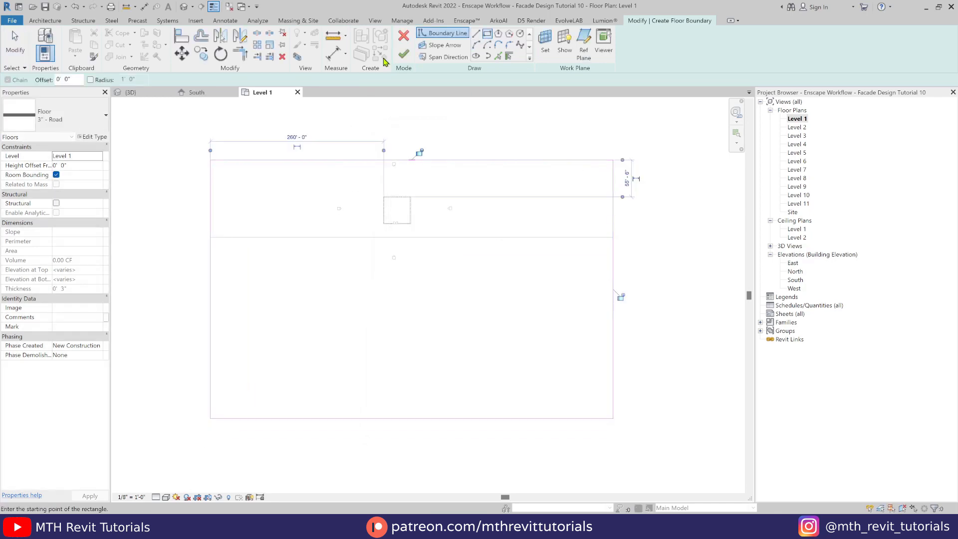
left_click(128, 93)
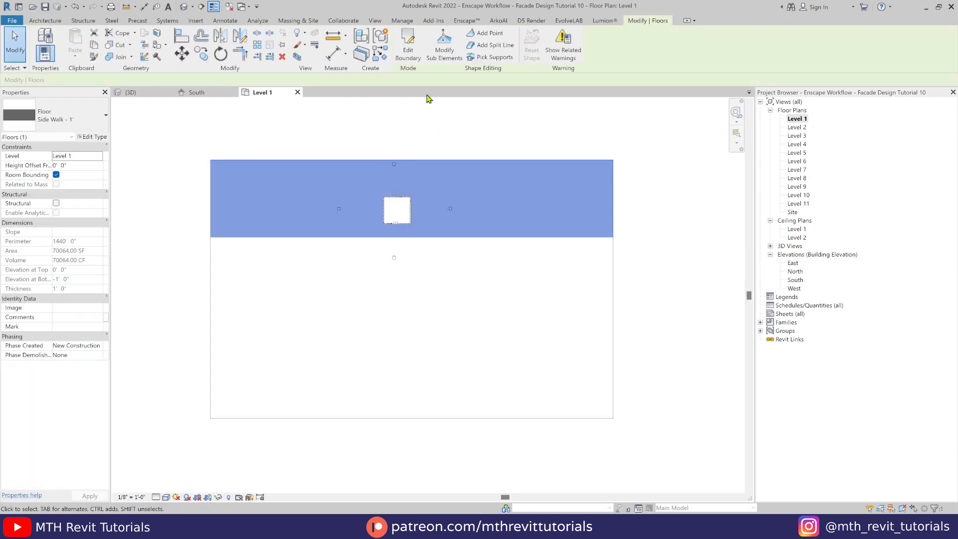
left_click(408, 45)
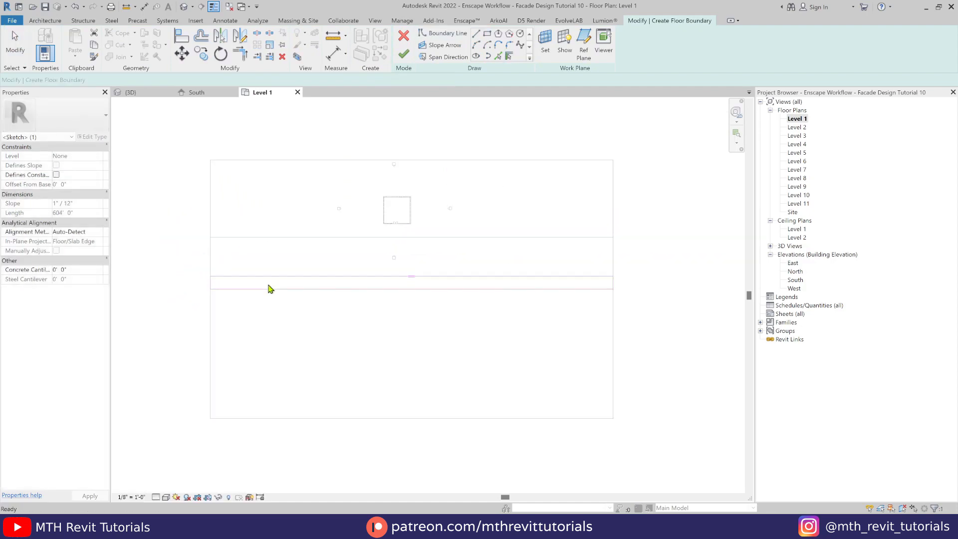
left_click(269, 282)
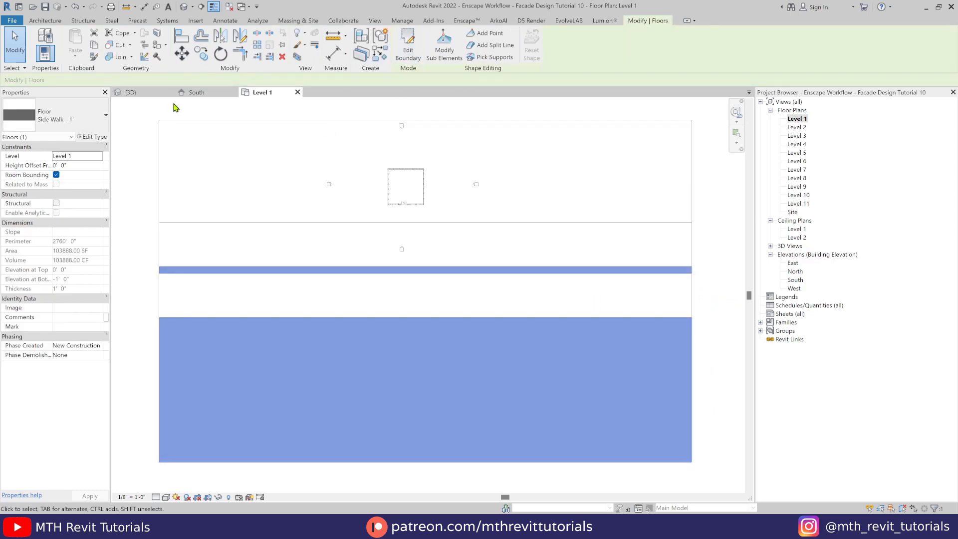
left_click(130, 93)
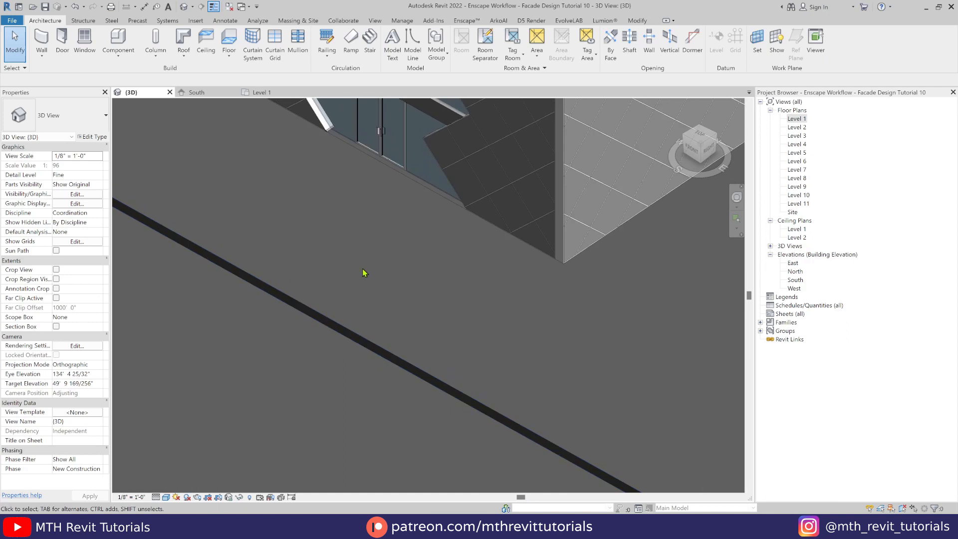
- Start a new English-Imperial profile family and draw the curb cross-section outline with lines
left_click(11, 20)
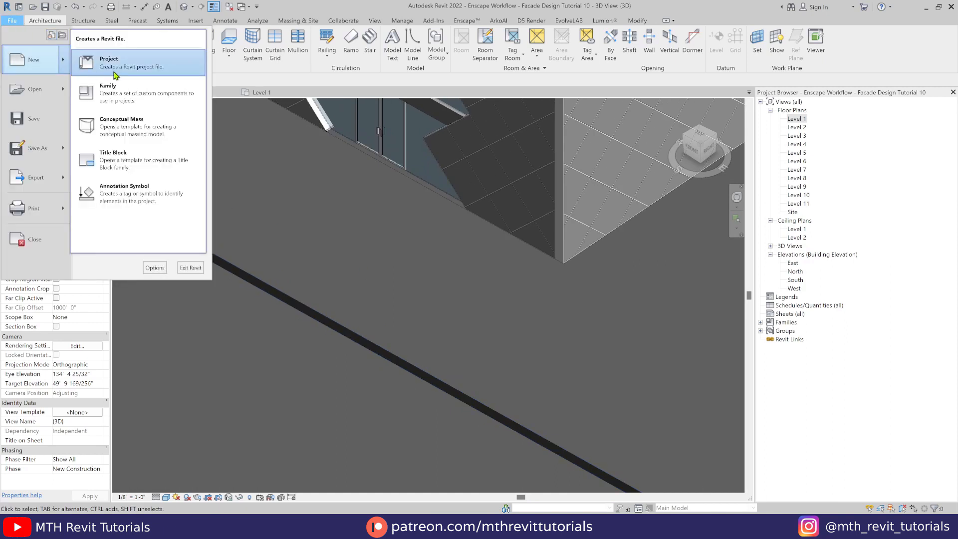
left_click(108, 89)
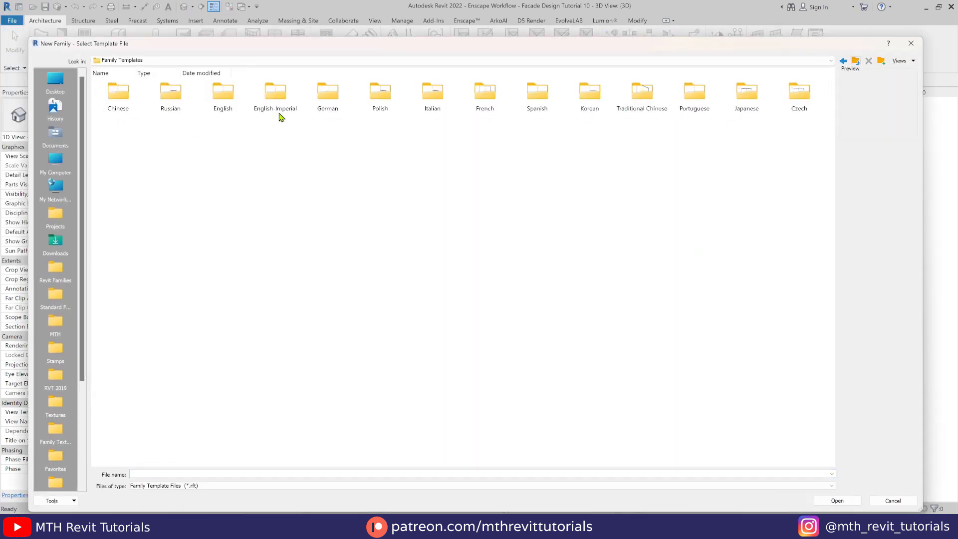
double_click(275, 92)
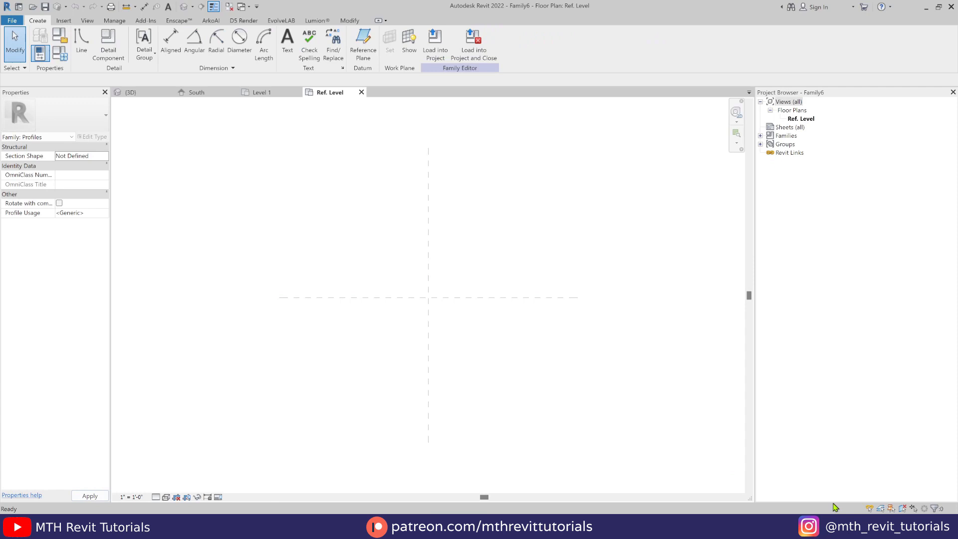
left_click(80, 43)
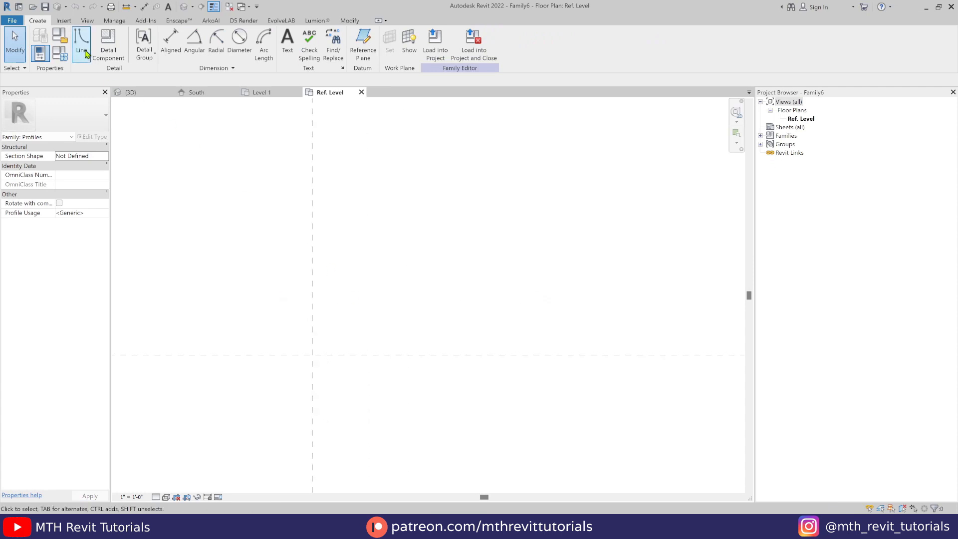
left_click(79, 43)
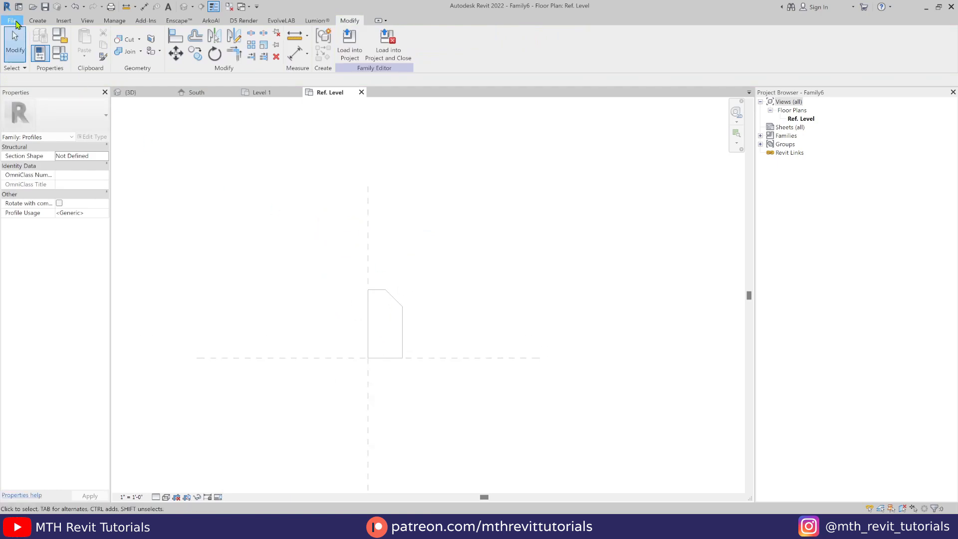
- Save the profile family as 'Curb -'
left_click(11, 20)
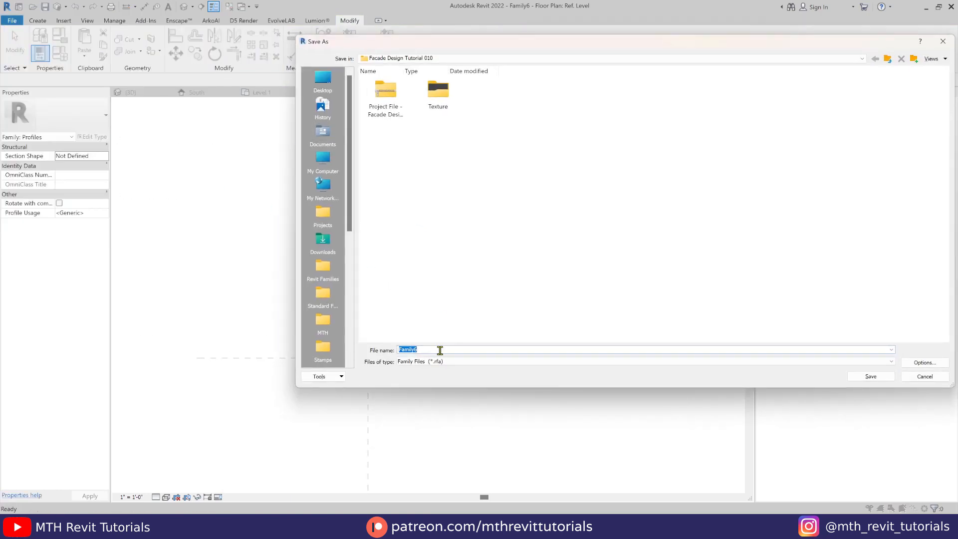
type("Curb -")
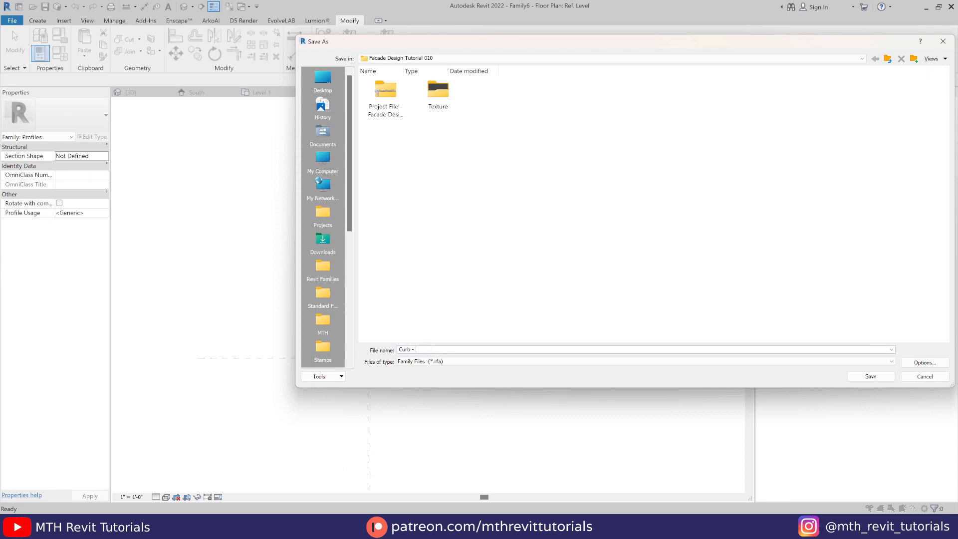
left_click(869, 376)
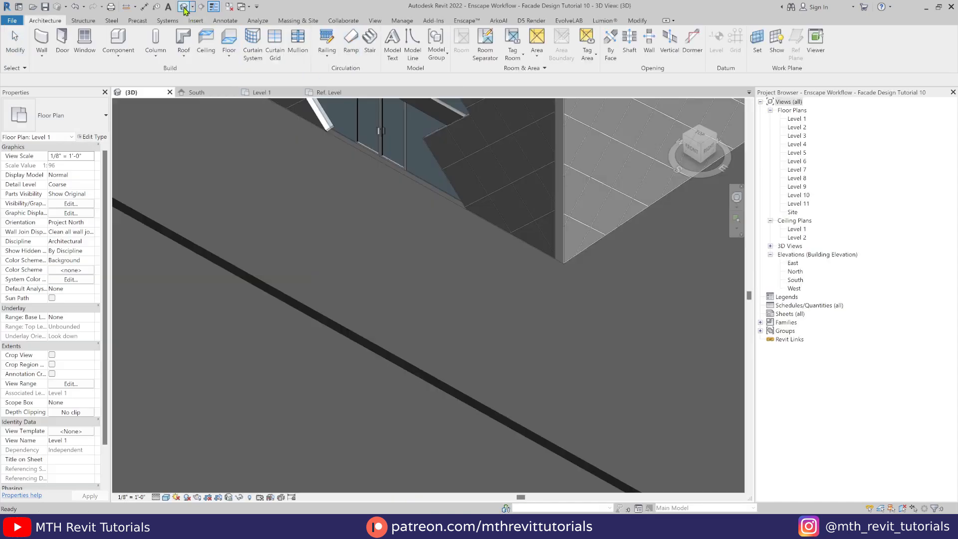
- Start a slab edge and duplicate its type as 1' - Curb
left_click(183, 6)
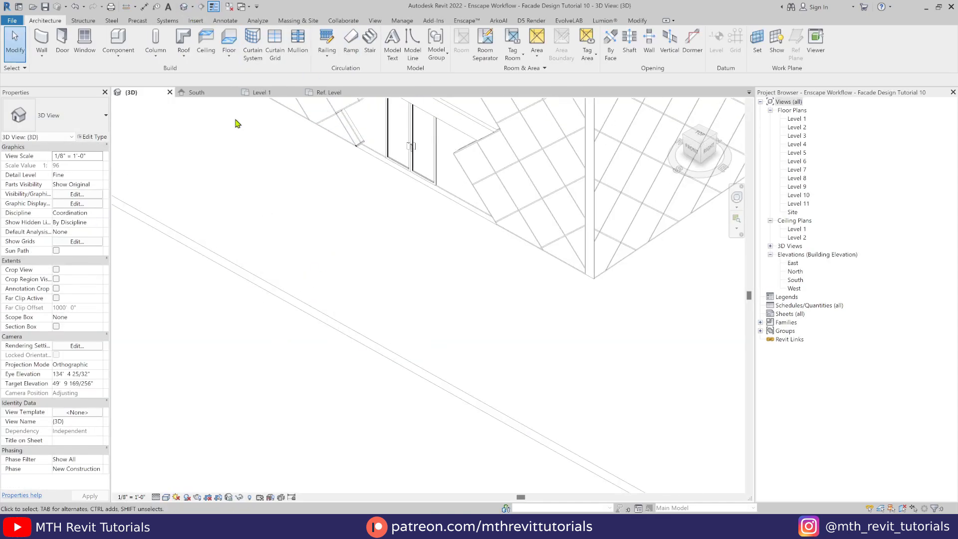
left_click(229, 43)
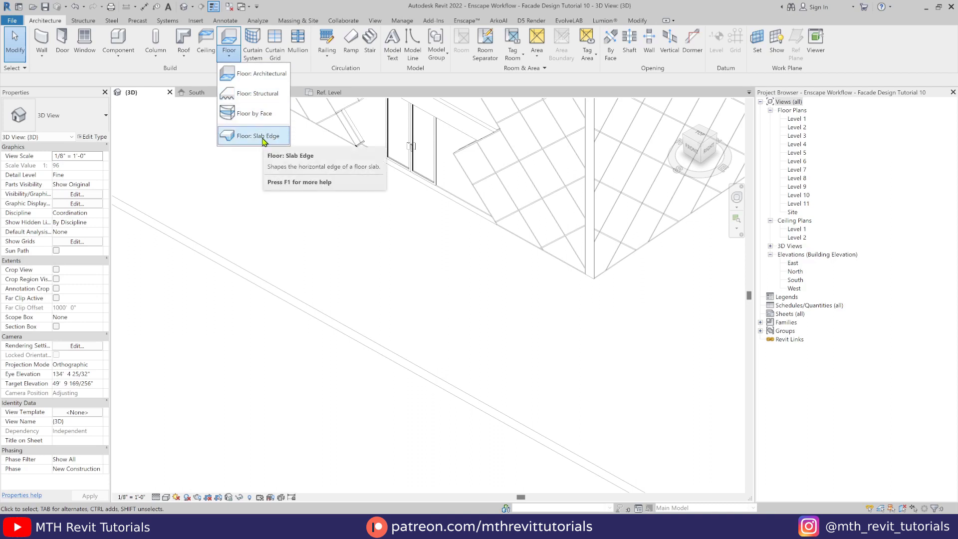
left_click(253, 136)
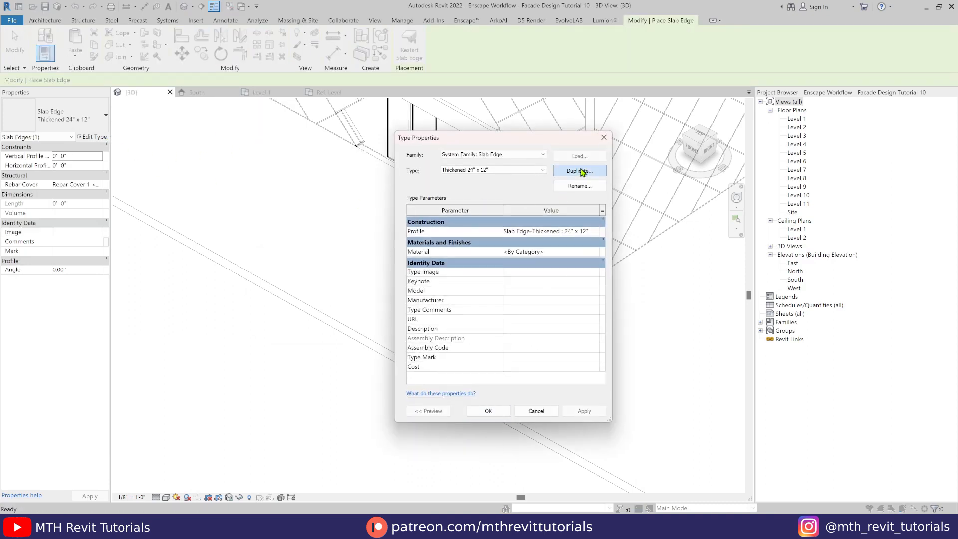
left_click(578, 170)
type("1' - Curb")
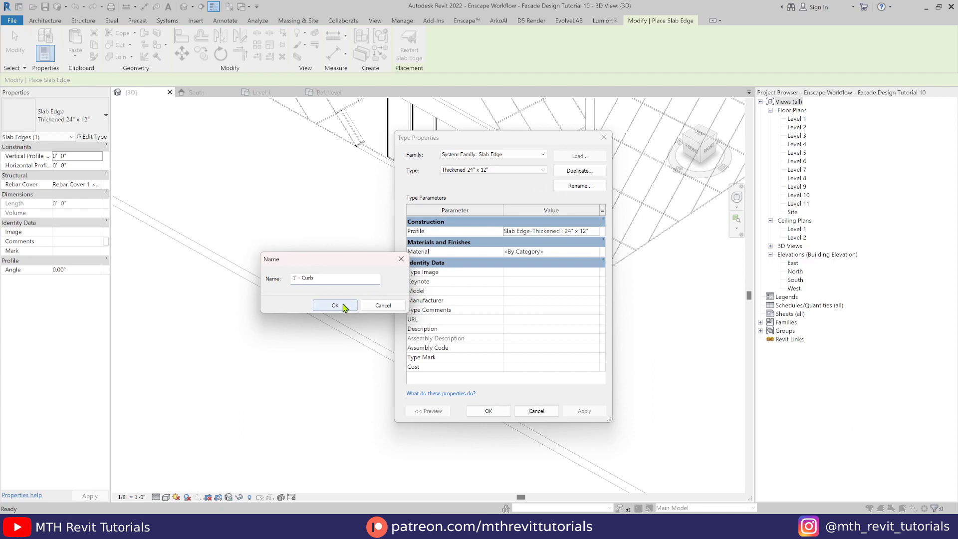
left_click(334, 305)
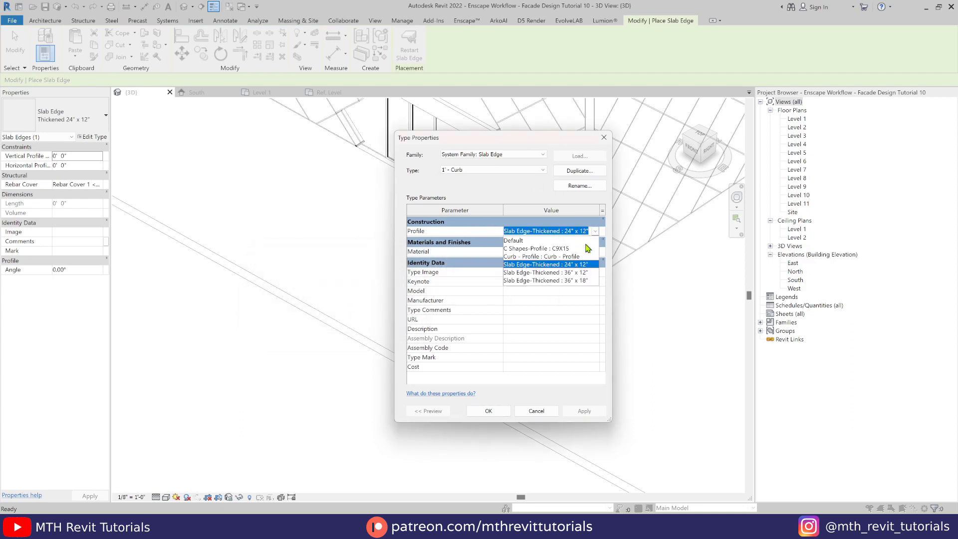
- Give 1' - Curb the Curb profile and new 00 - Curb material, then place curbs on road edges
left_click(547, 256)
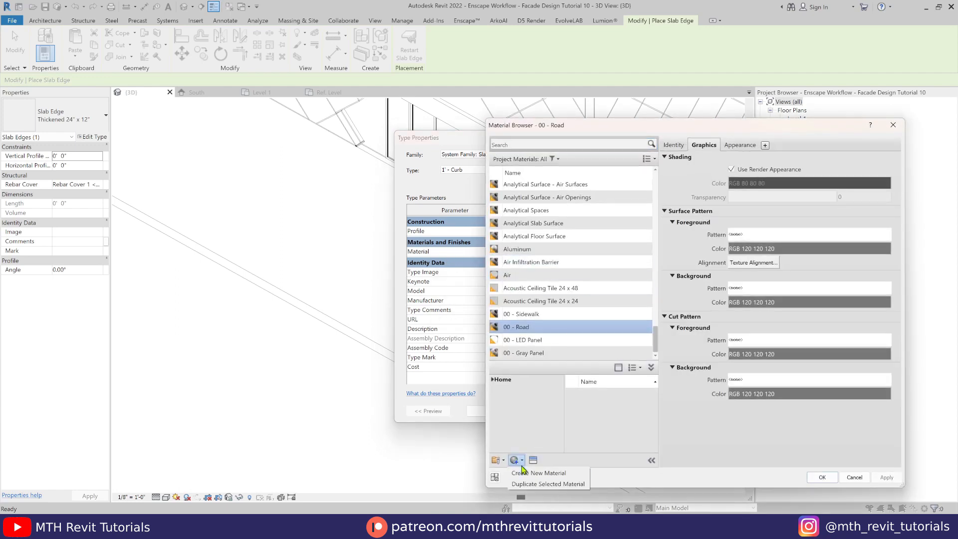
left_click(539, 473)
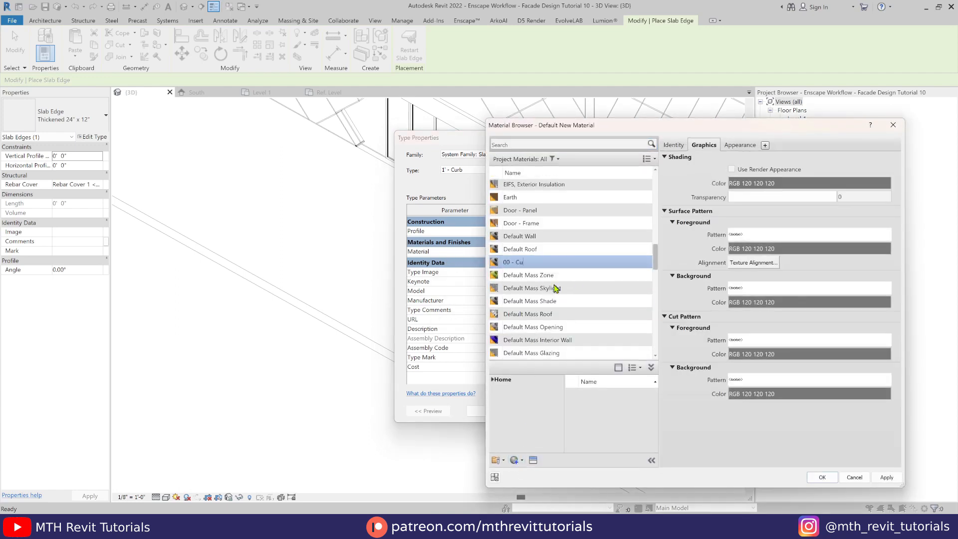
left_click(822, 477)
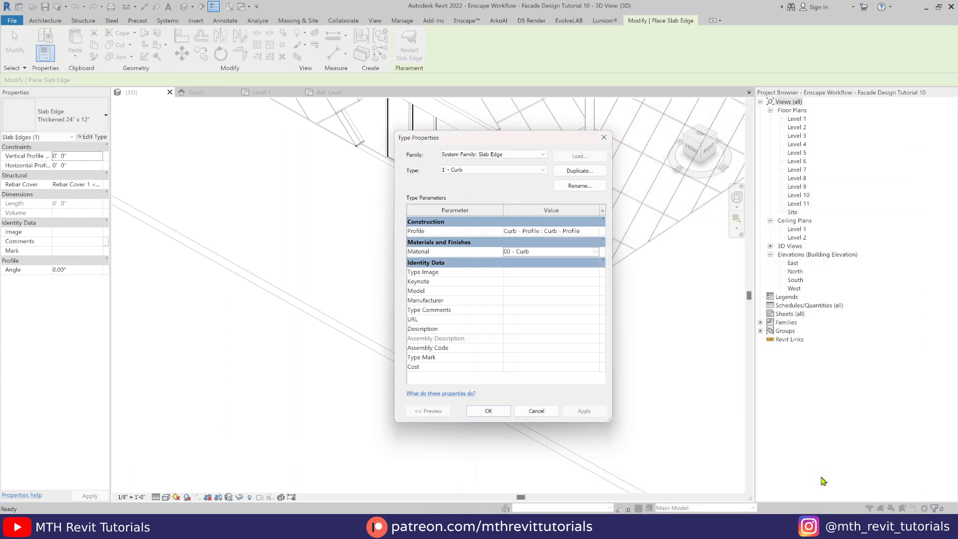
left_click(487, 411)
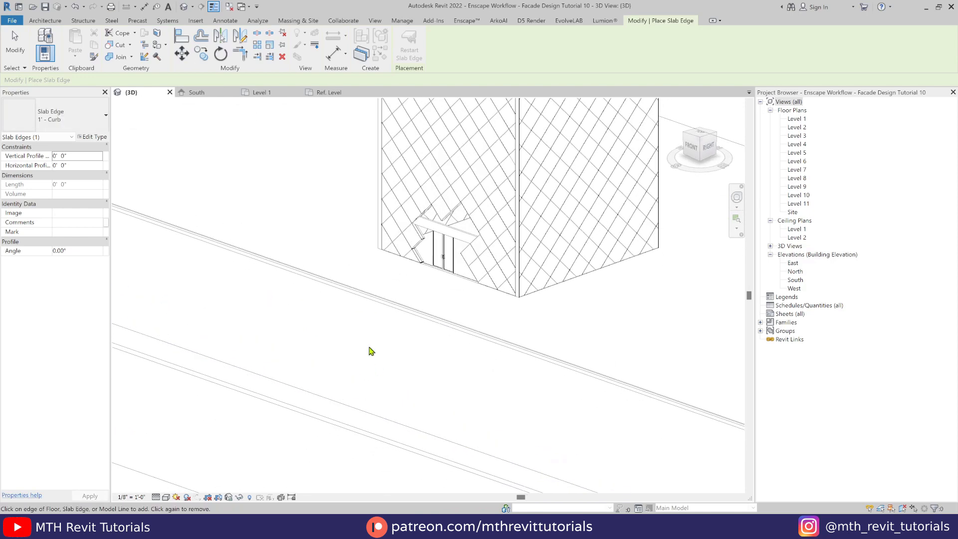
left_click(44, 20)
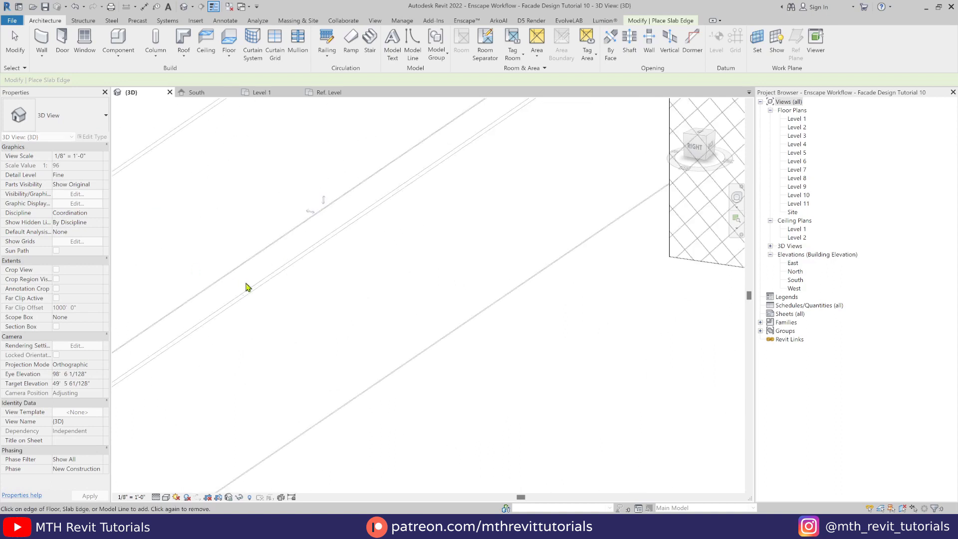
left_click_drag(247, 288, 324, 375)
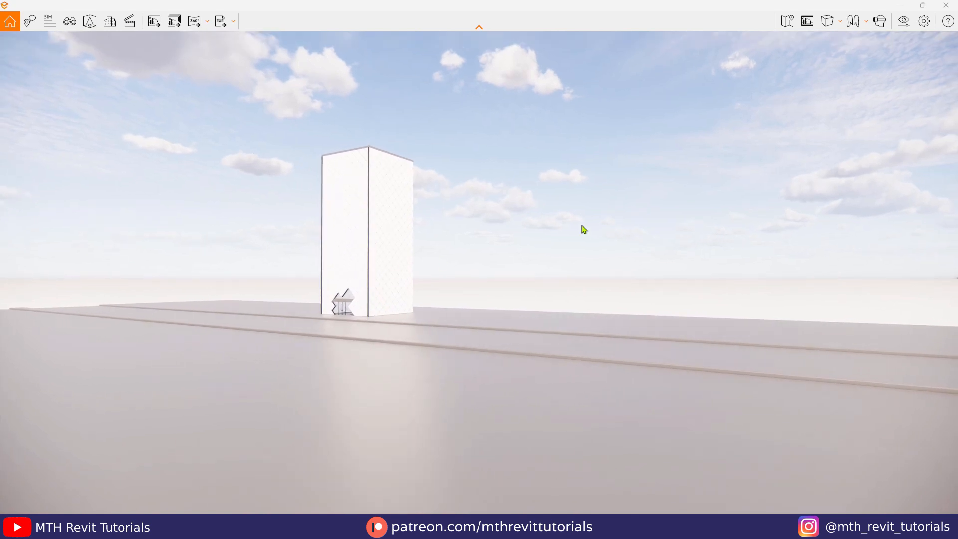
- Save the current Enscape camera position as a new view
left_click(69, 21)
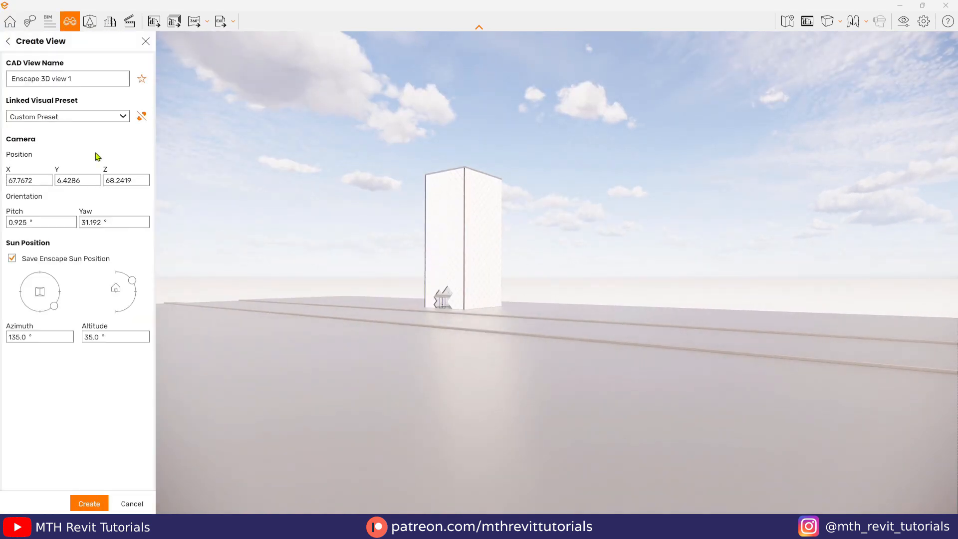
left_click(141, 116)
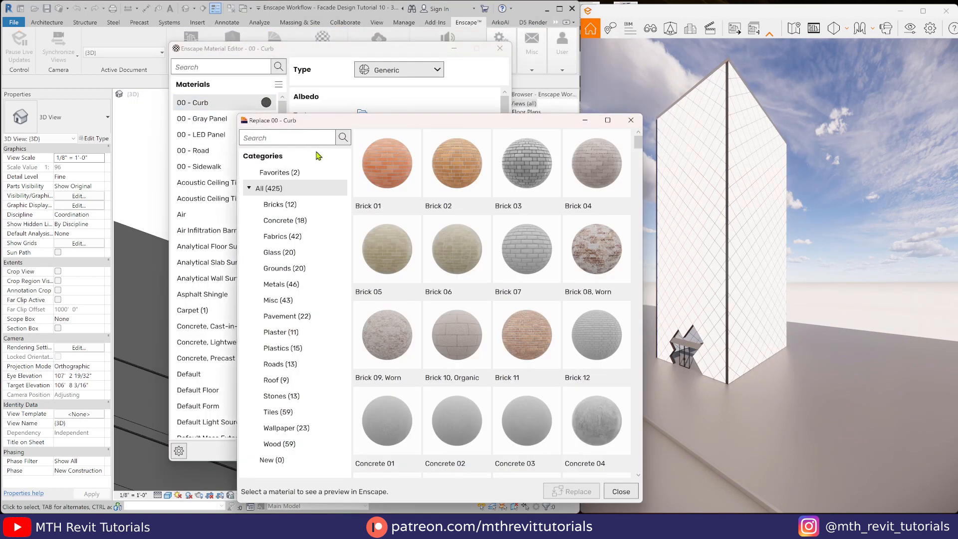
- Replace the 00 - Curb material with Concrete 02 and darken it to about 59%
left_click(285, 170)
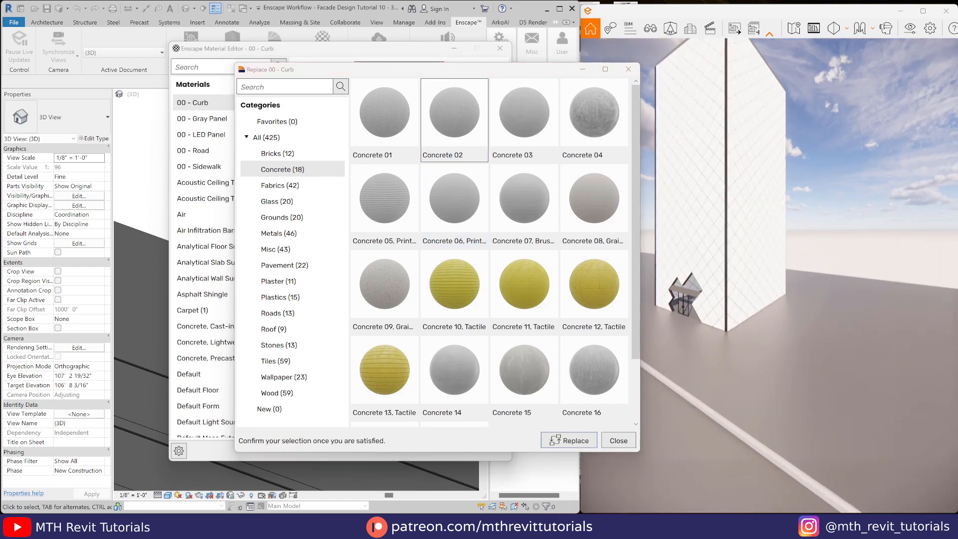
left_click(568, 441)
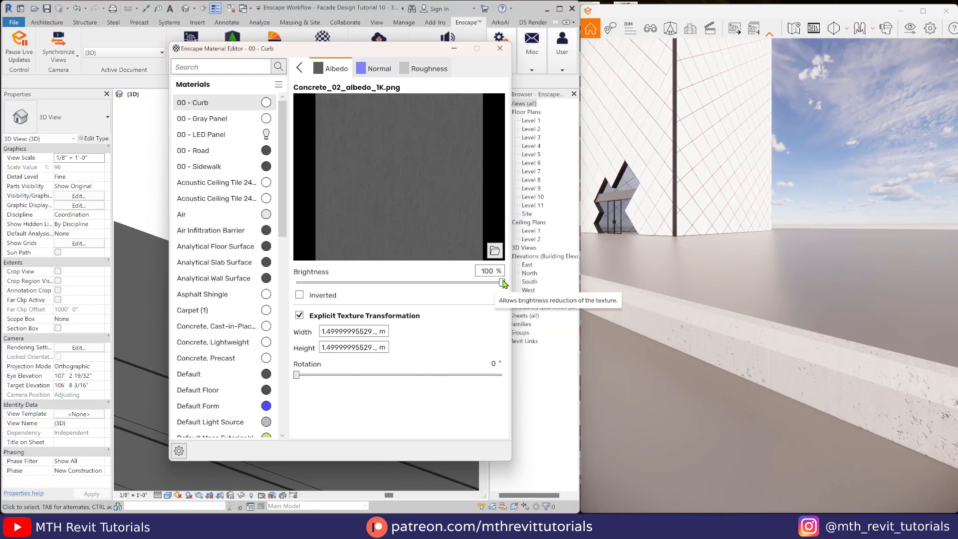
left_click_drag(501, 281, 418, 282)
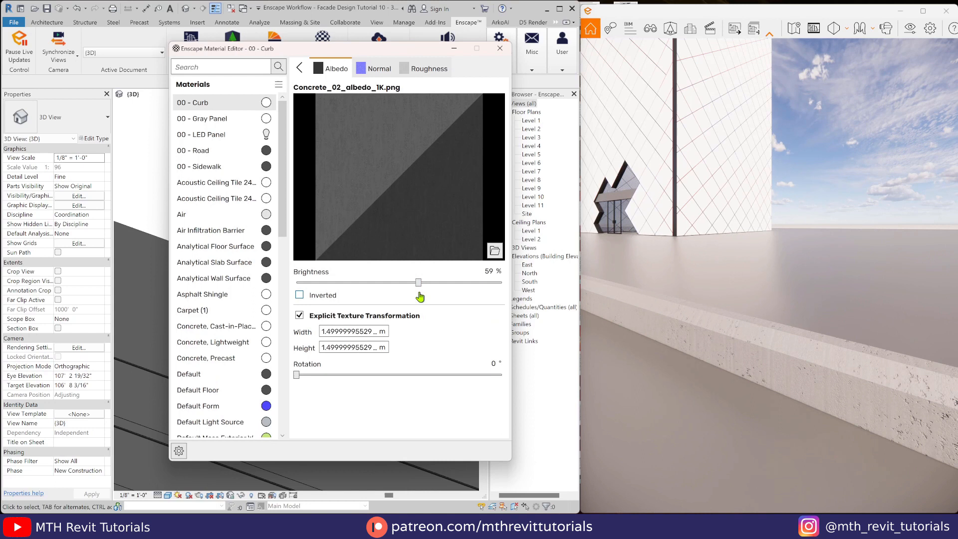
- Give 00 - Gray Panel a 1.9 m texture size and a dark tint colour
left_click(205, 118)
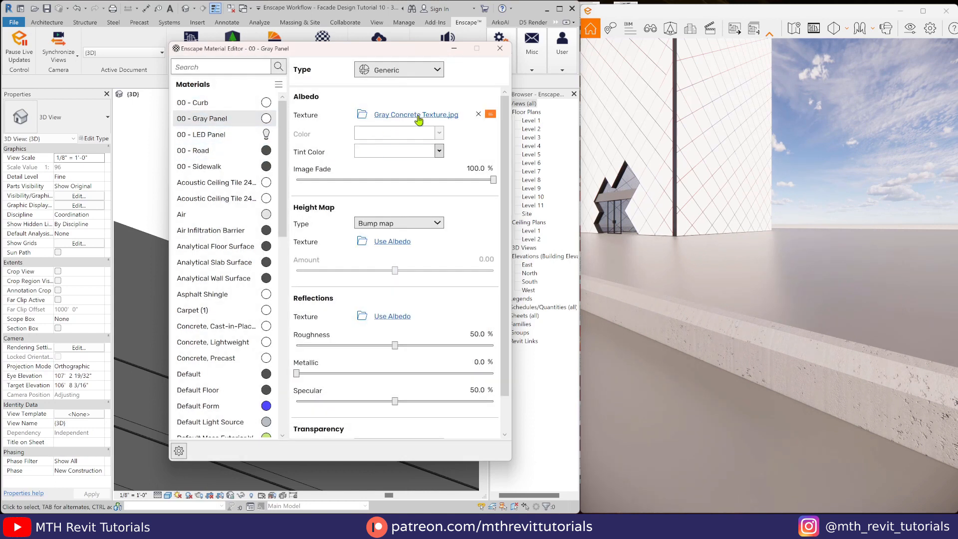
left_click(192, 102)
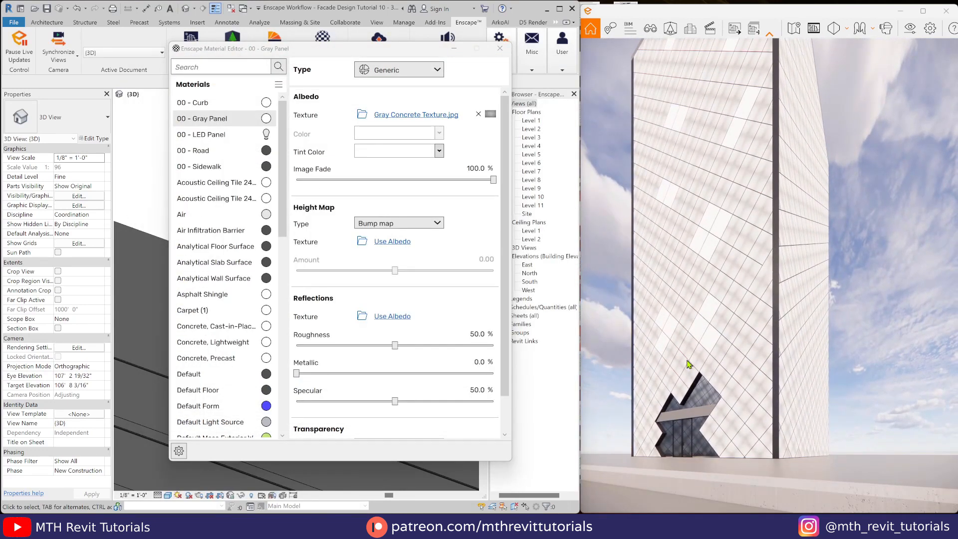
left_click(415, 114)
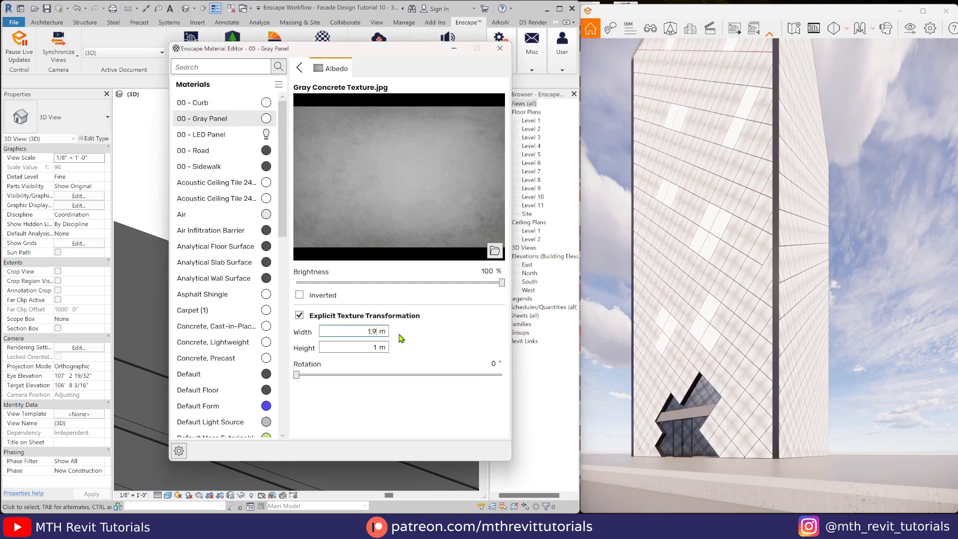
type("1.9")
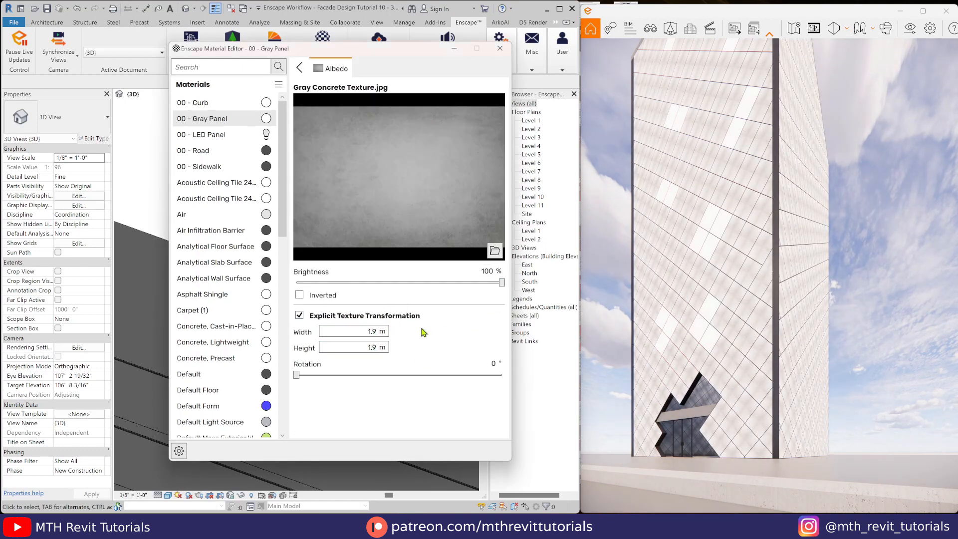
left_click(438, 150)
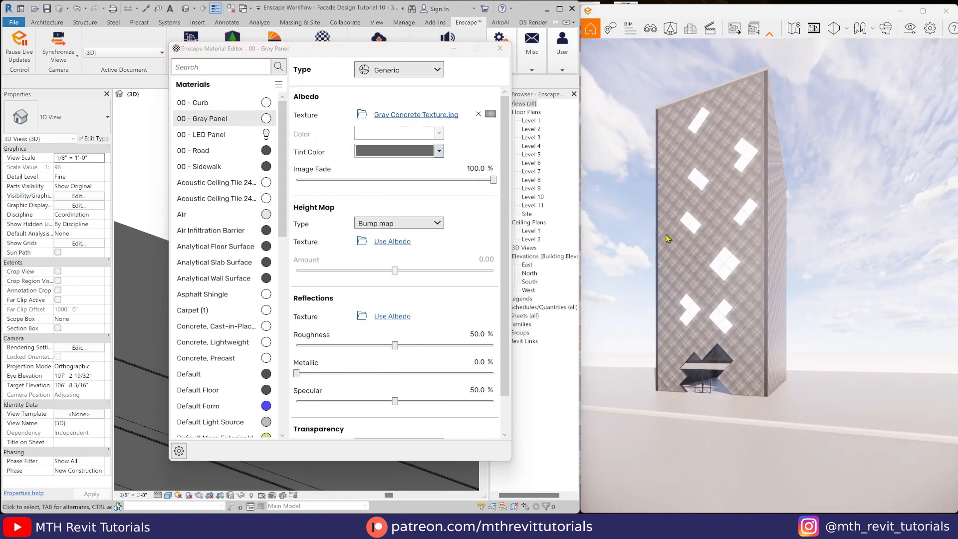
left_click(416, 114)
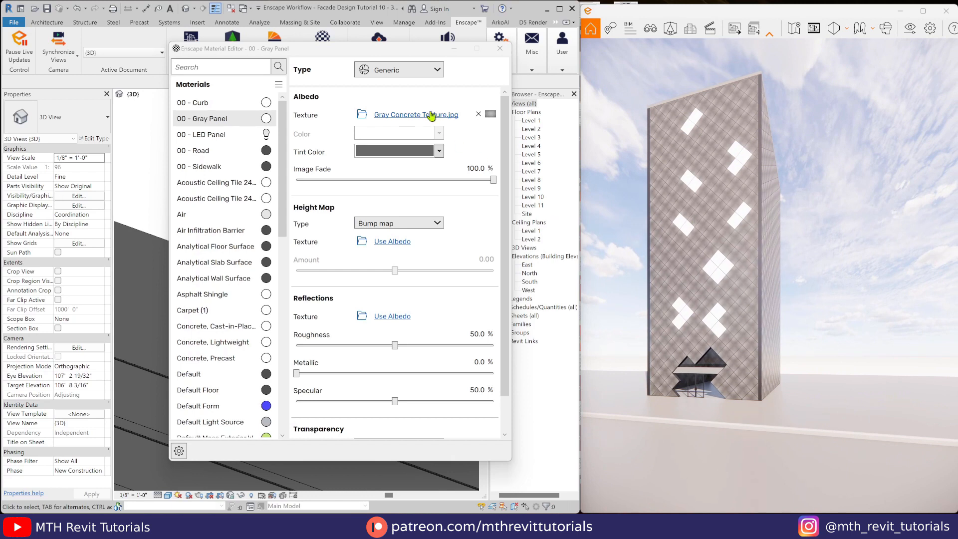
left_click(438, 151)
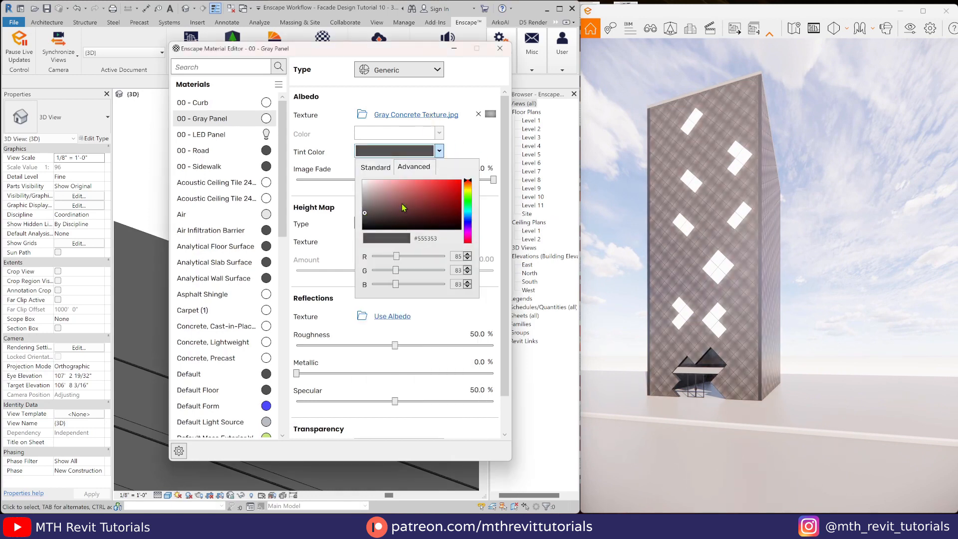
left_click(499, 48)
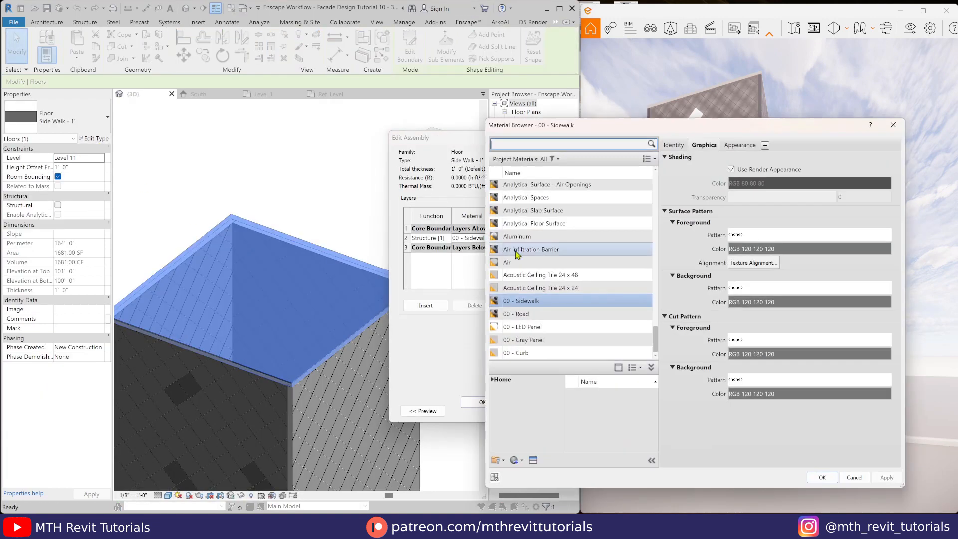
- Set the sidewalk floor's structure layer material to 00 - Gray Panel
left_click(523, 340)
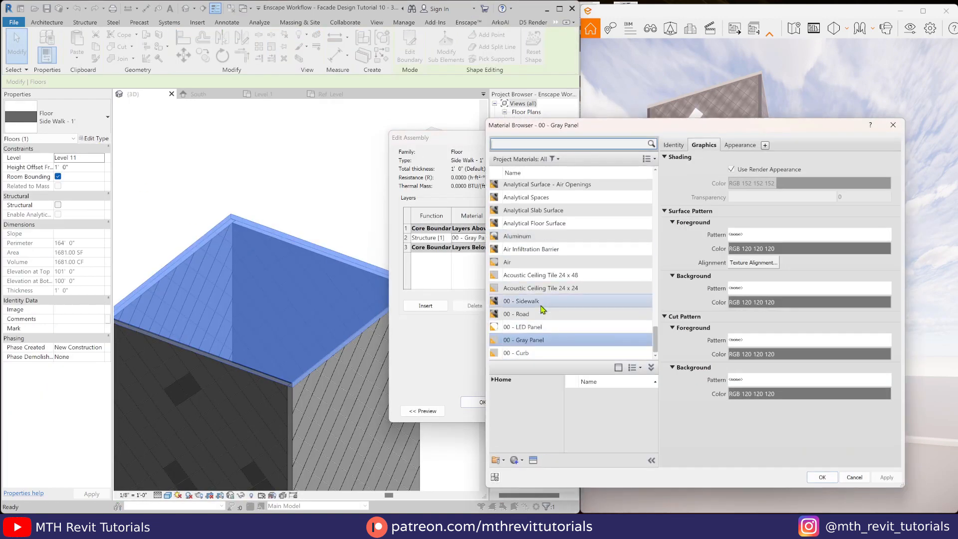
left_click(517, 236)
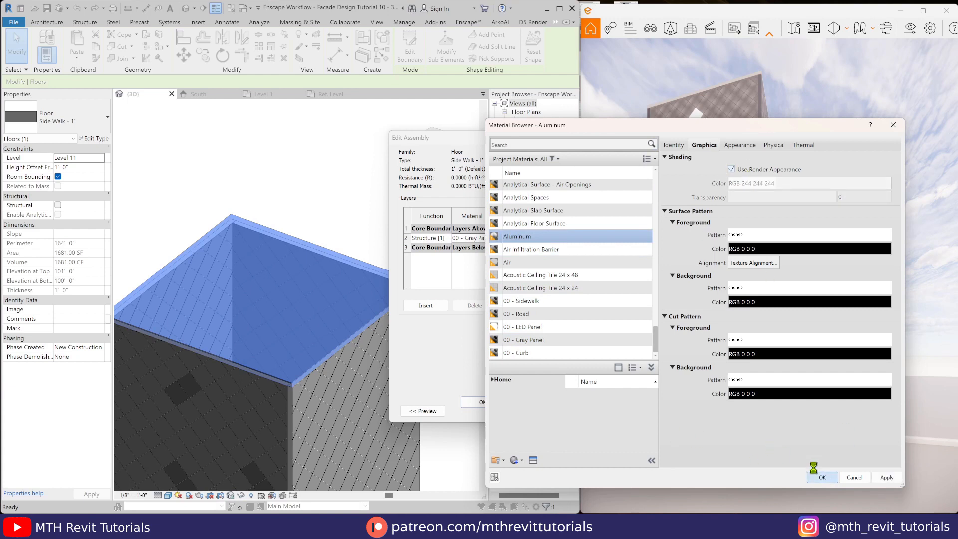
left_click(820, 477)
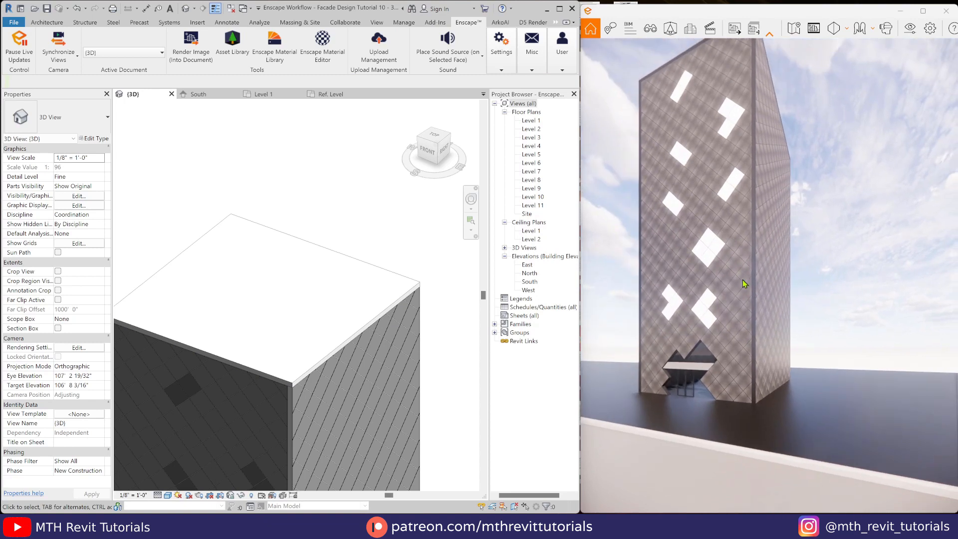
left_click(202, 133)
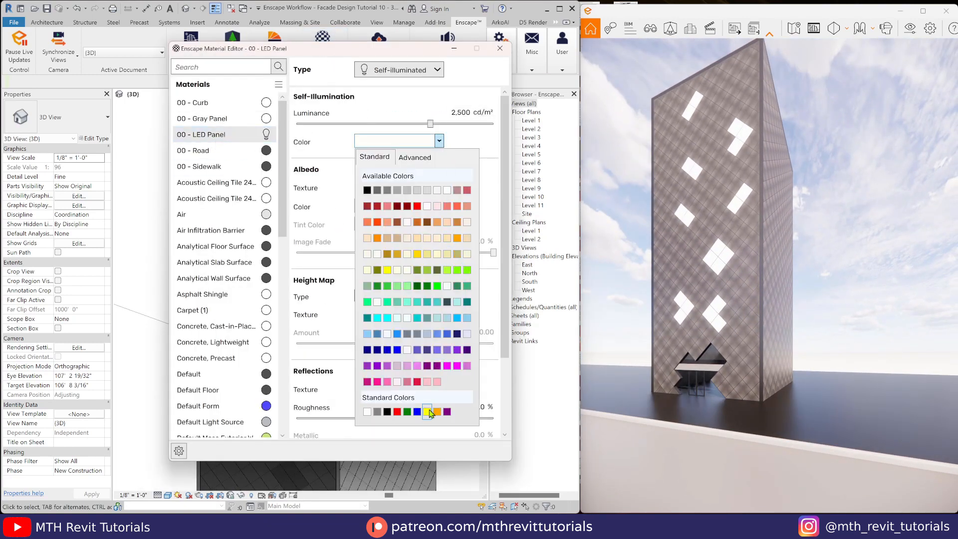
- Make 00 - LED Panel glow yellow with luminance raised to about 42,866 cd/m²
left_click(436, 411)
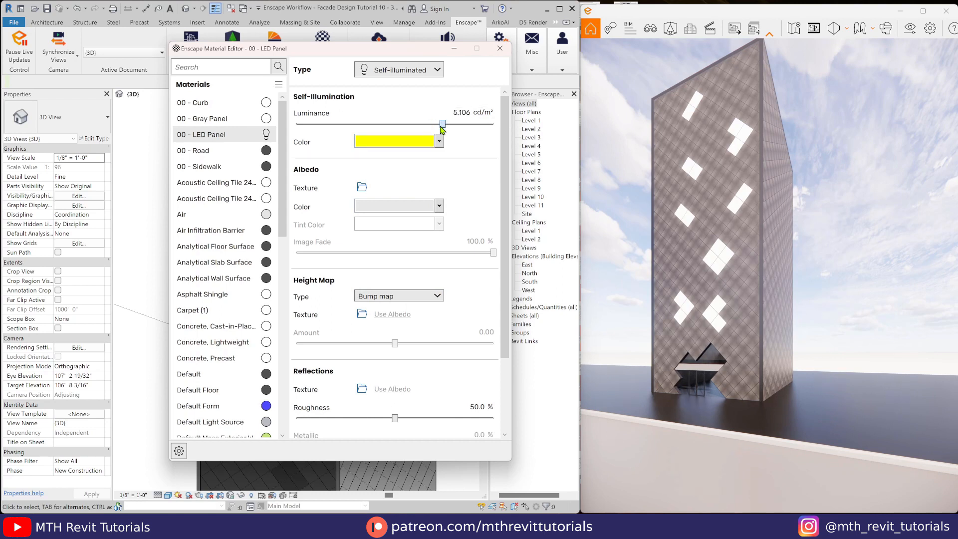
left_click_drag(443, 124, 479, 125)
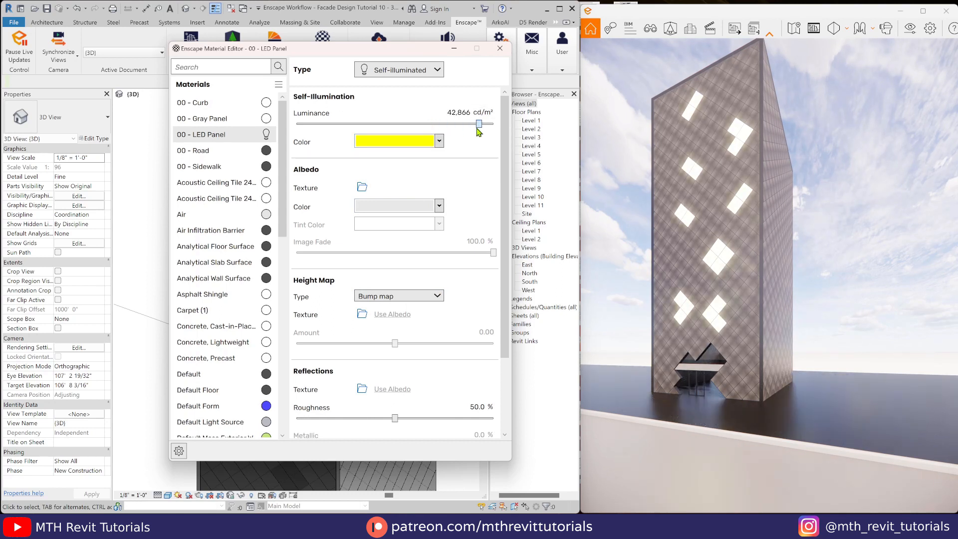
left_click(499, 48)
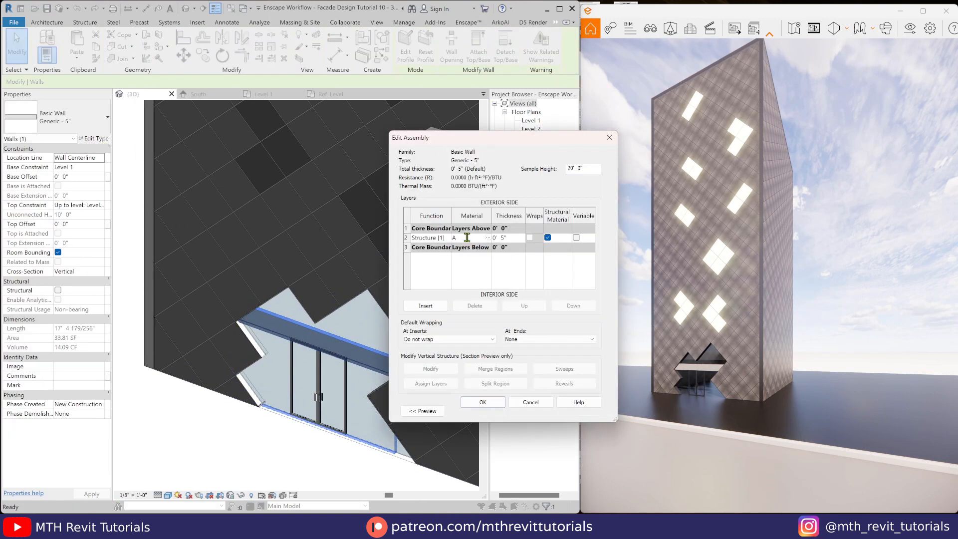
left_click(482, 402)
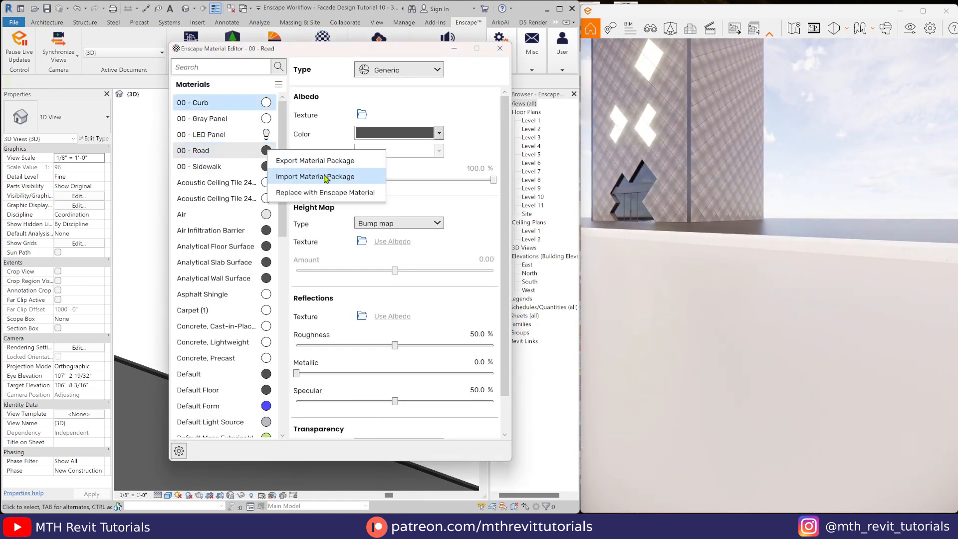
- Give 00 - Road a Road.jpg albedo, 20×10 m Puddles roughness map and 78% brightness
left_click(315, 177)
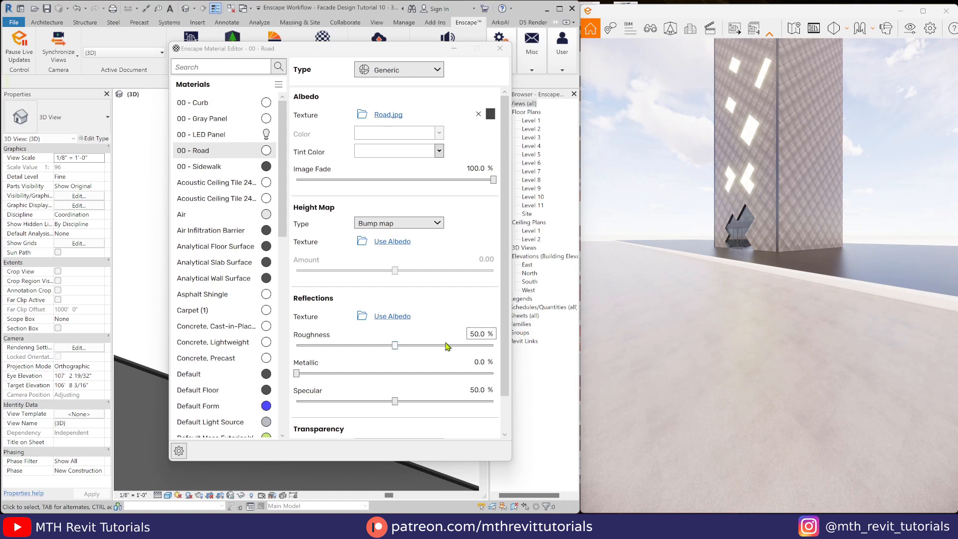
left_click(387, 114)
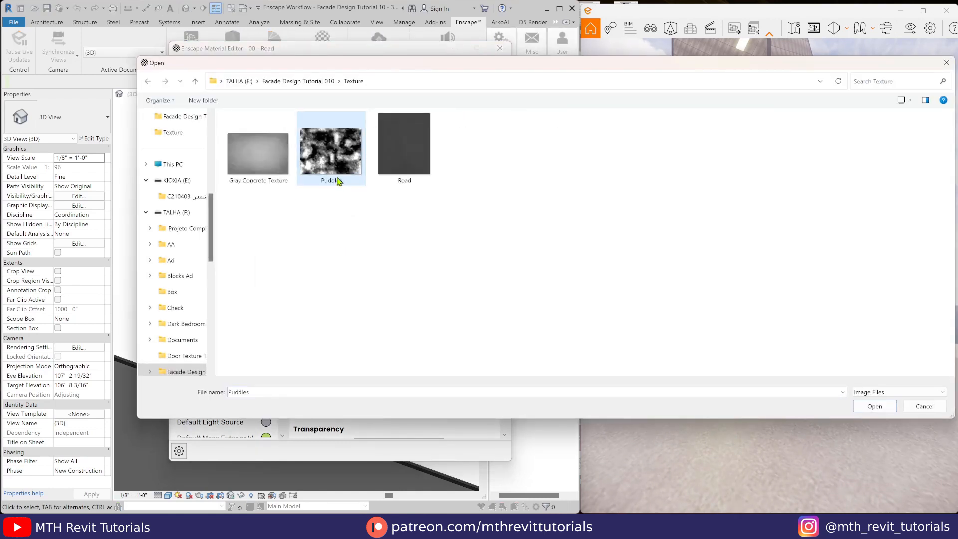
left_click(873, 405)
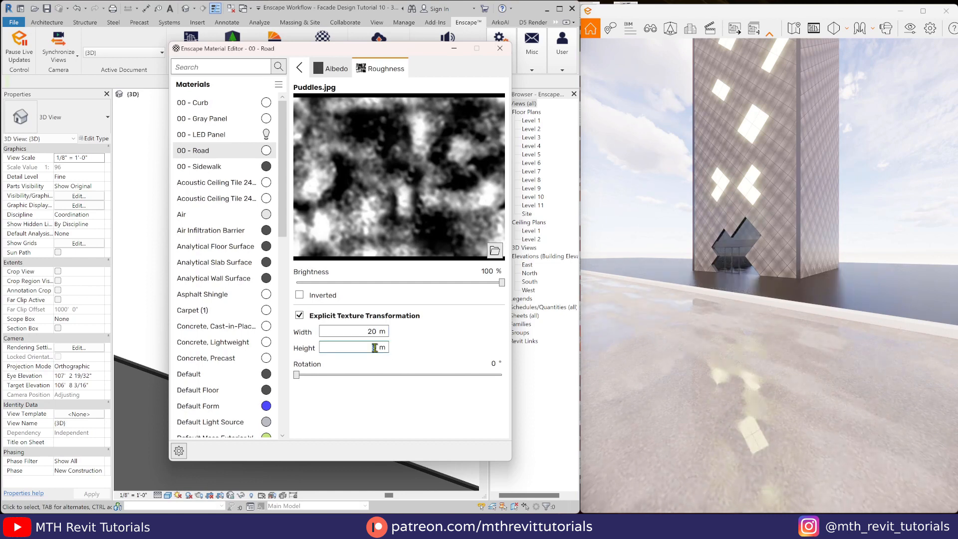
type("10")
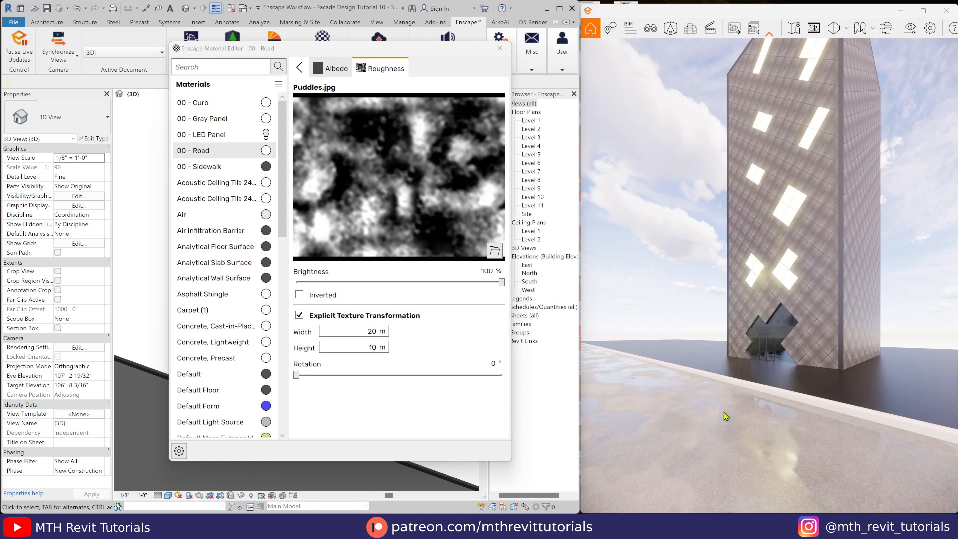
left_click(335, 68)
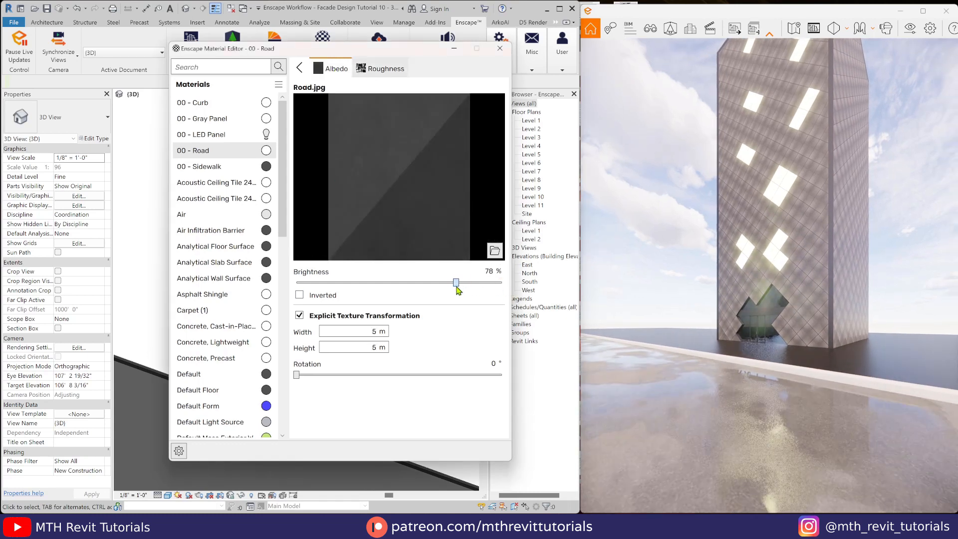
left_click_drag(455, 282, 476, 282)
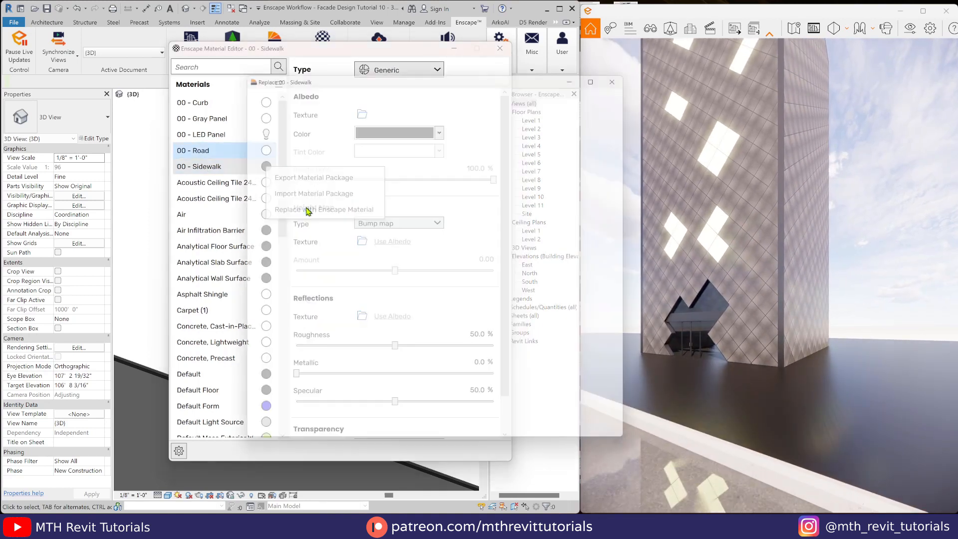
- Swap 00 - Sidewalk for Cobblestone 01 and add a 5×5 m Puddles roughness texture
left_click(325, 209)
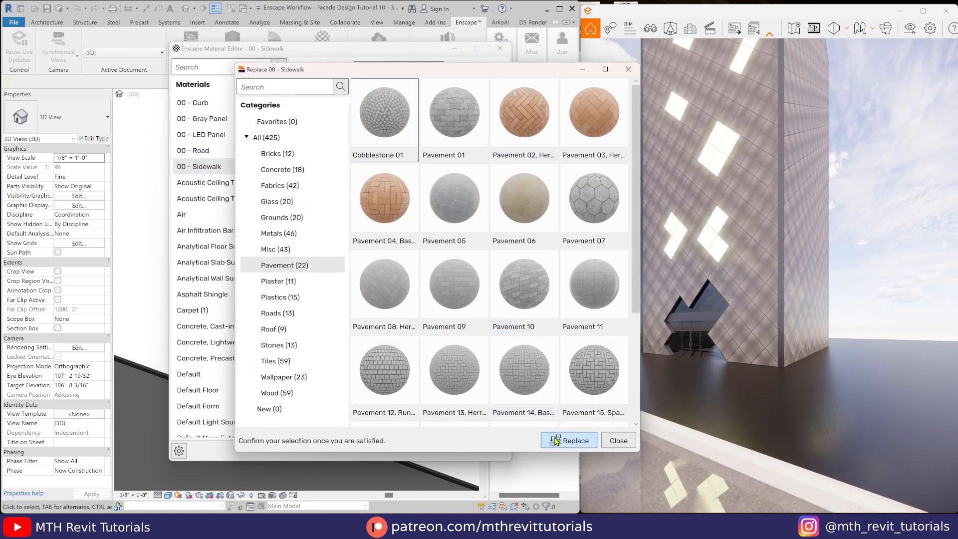
left_click(573, 440)
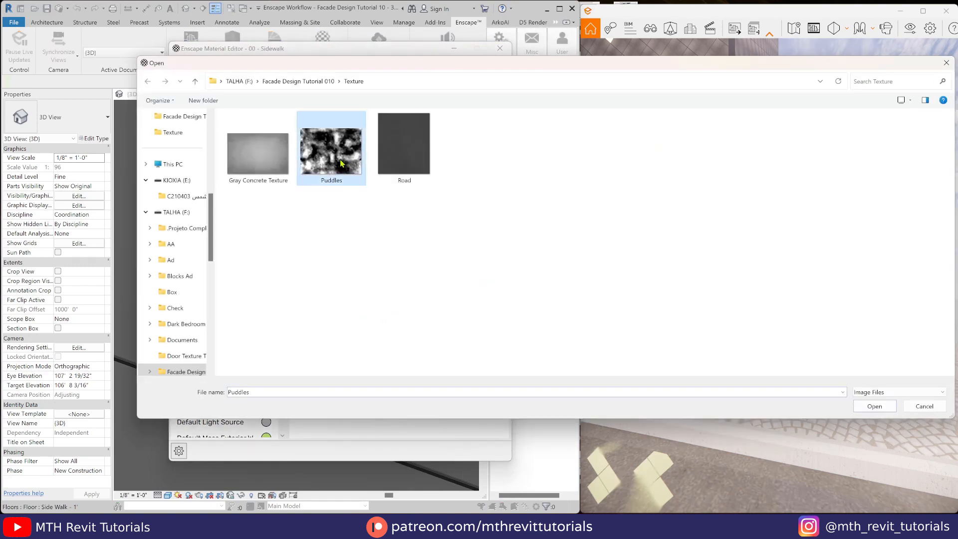
left_click(874, 406)
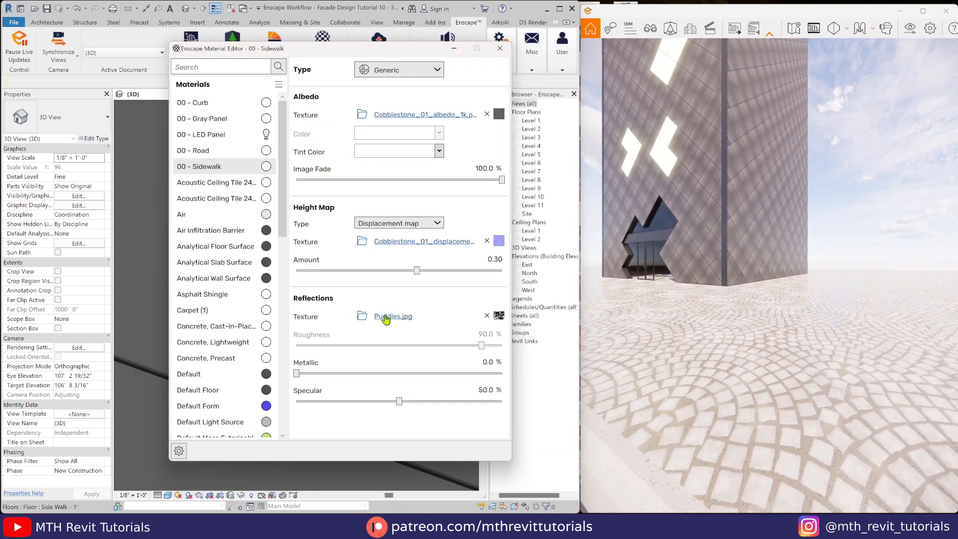
left_click(393, 316)
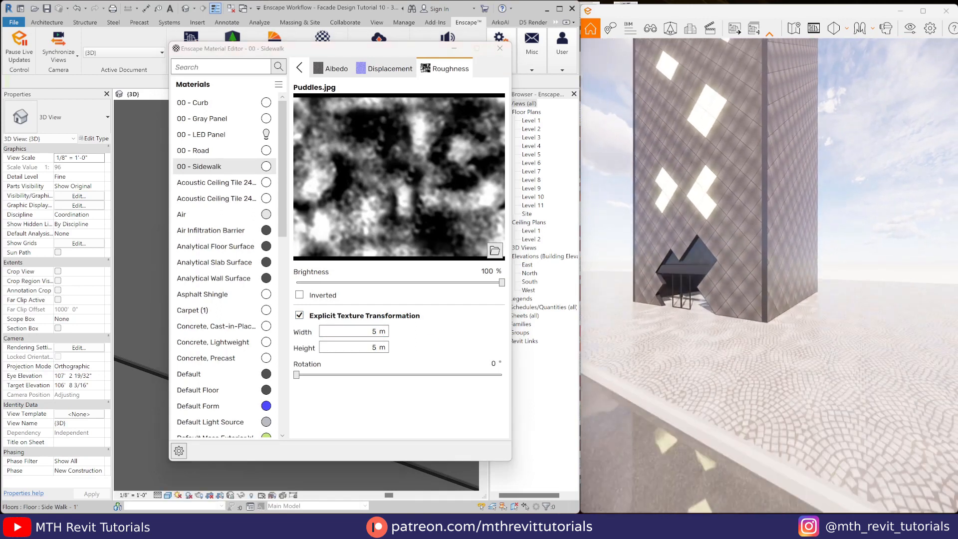
left_click(499, 48)
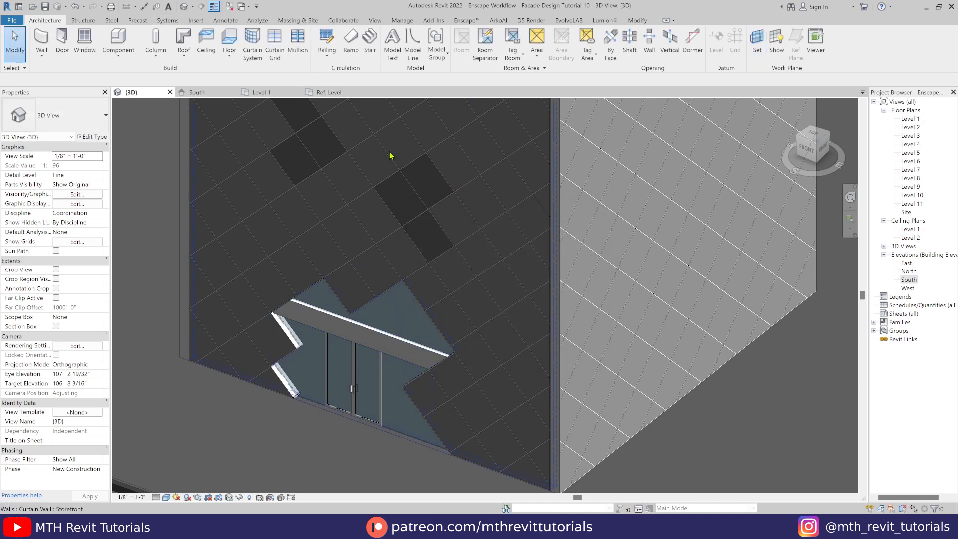
- Place 'SIGNAGE' Arial model text above the entrance canopy and confirm its type properties
left_click(391, 41)
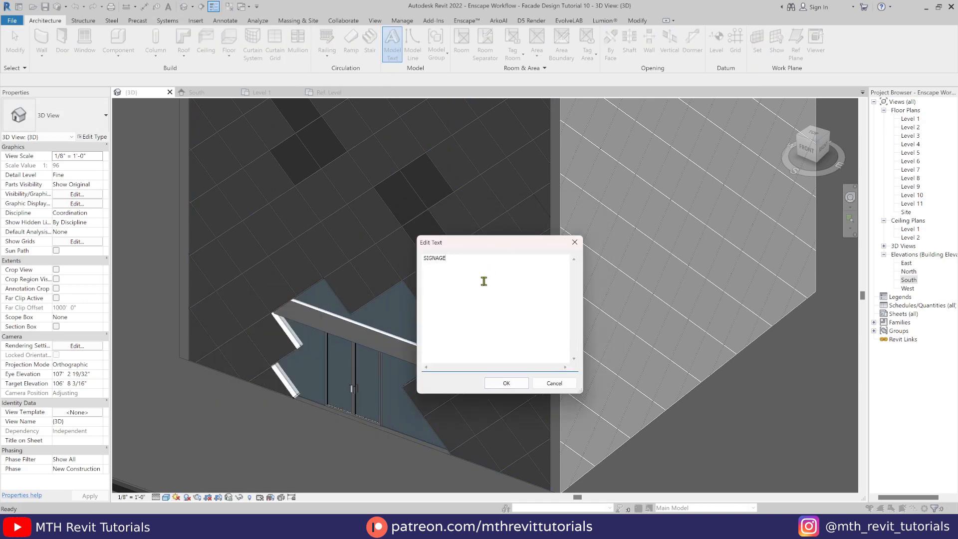
left_click(505, 383)
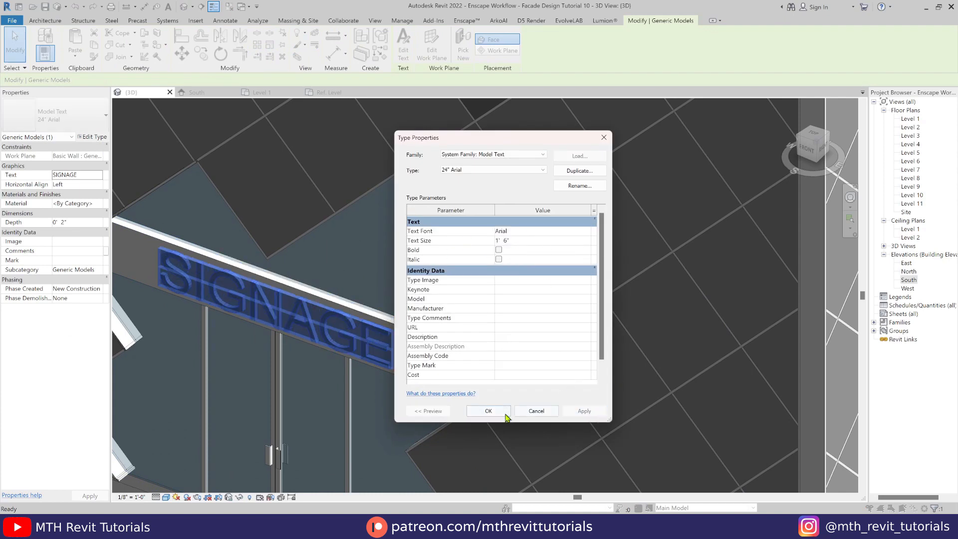
left_click(488, 410)
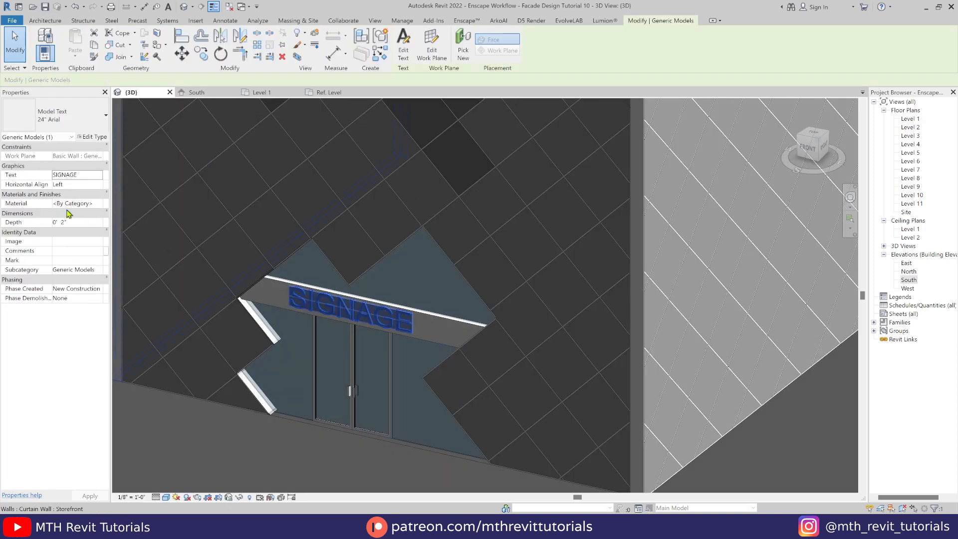
right_click(519, 269)
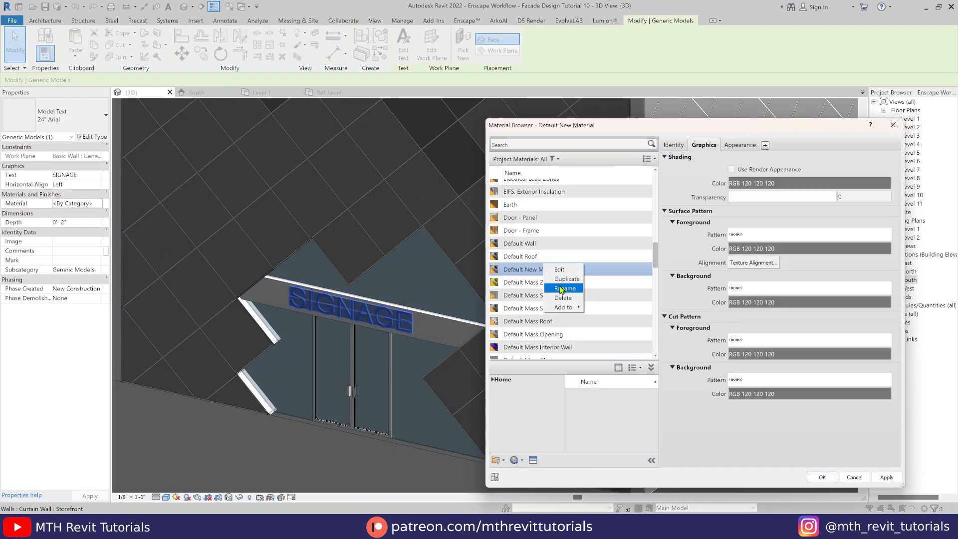
- Rename the new SIGNAGE material and browse the Miscellaneous appearance assets
left_click(564, 288)
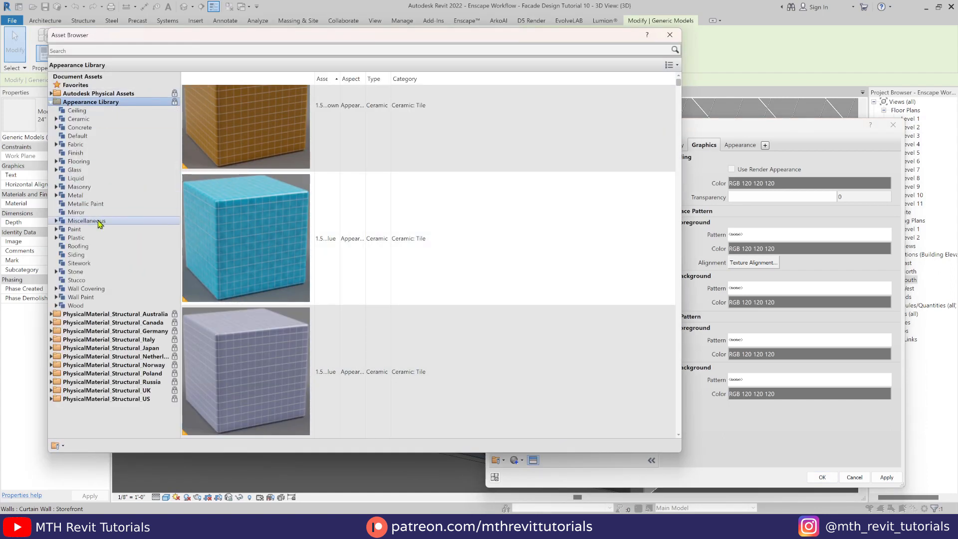
left_click(76, 195)
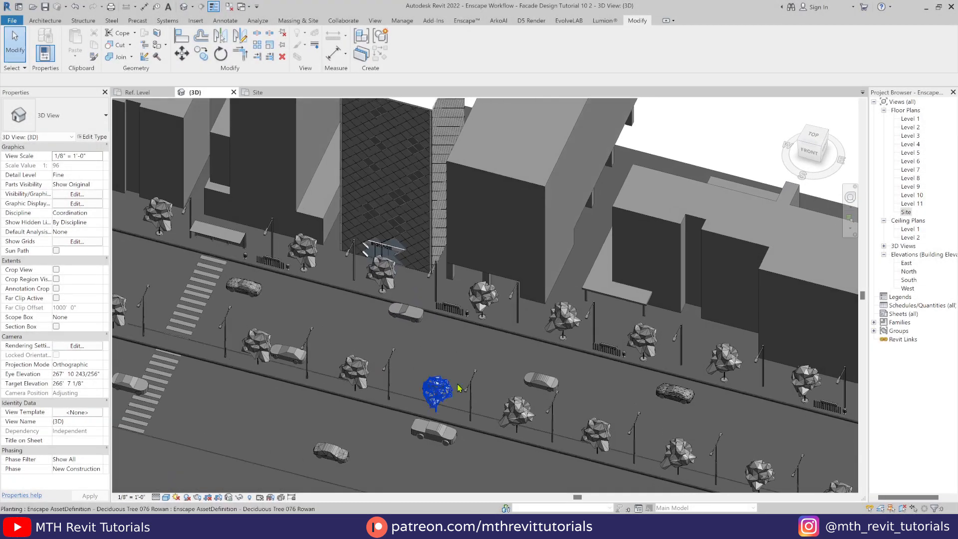
- From the Site floor plan, load the Parking Space.rfa family into the project
double_click(906, 212)
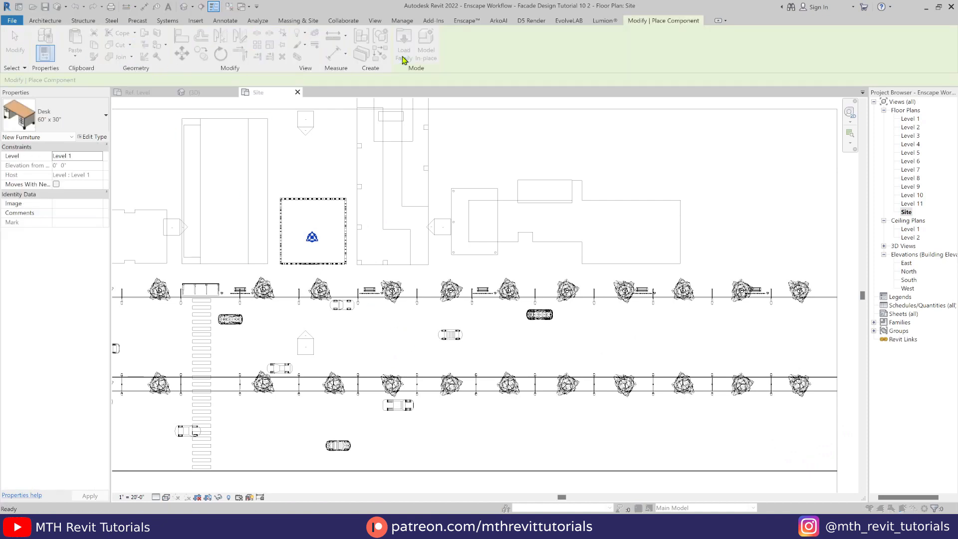
left_click(403, 43)
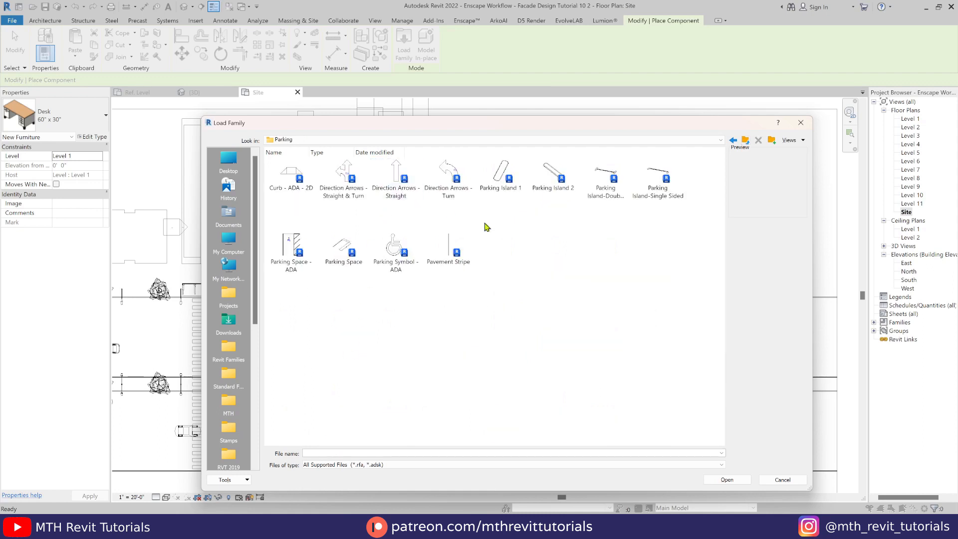
left_click(343, 247)
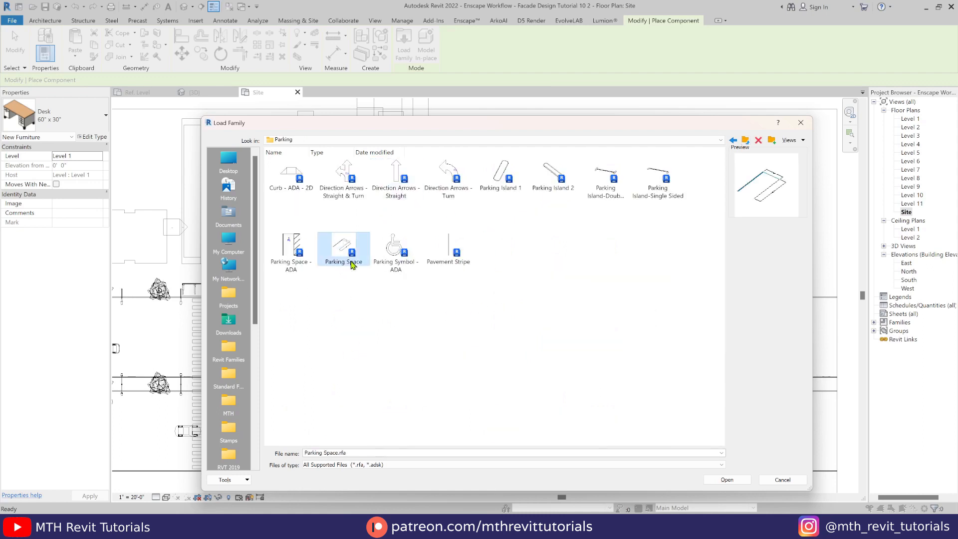
left_click(726, 479)
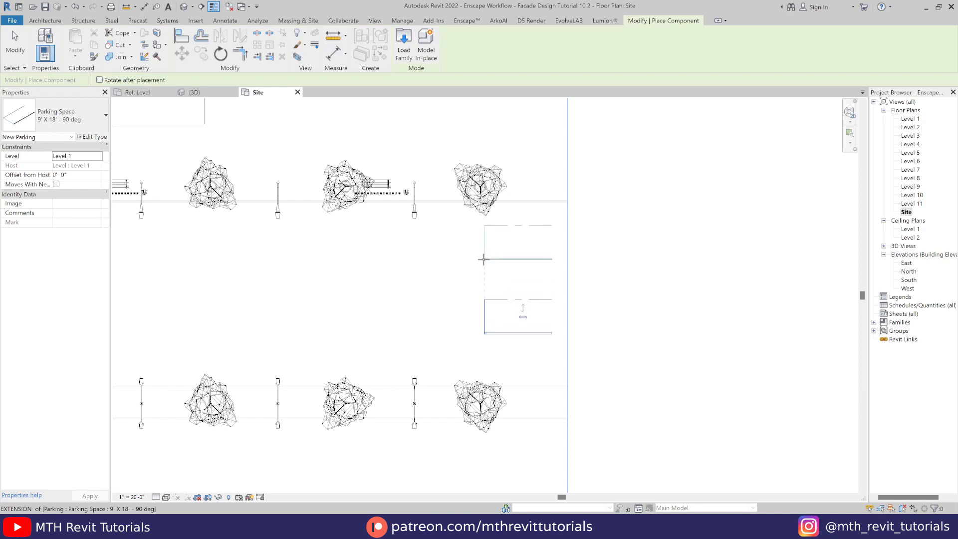
- Place a 9' X 18' parking space and reload the edited family into the Facade Design project
left_click(518, 259)
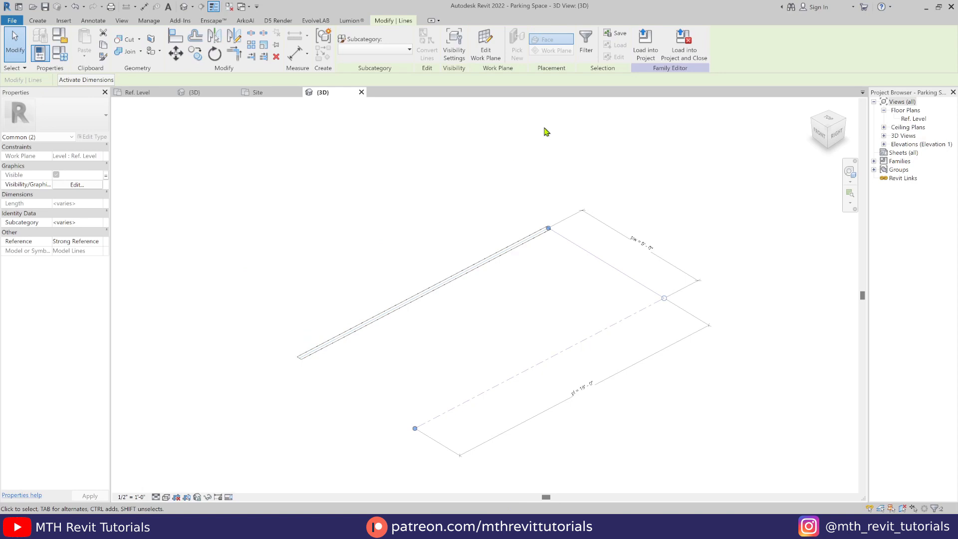
left_click(645, 44)
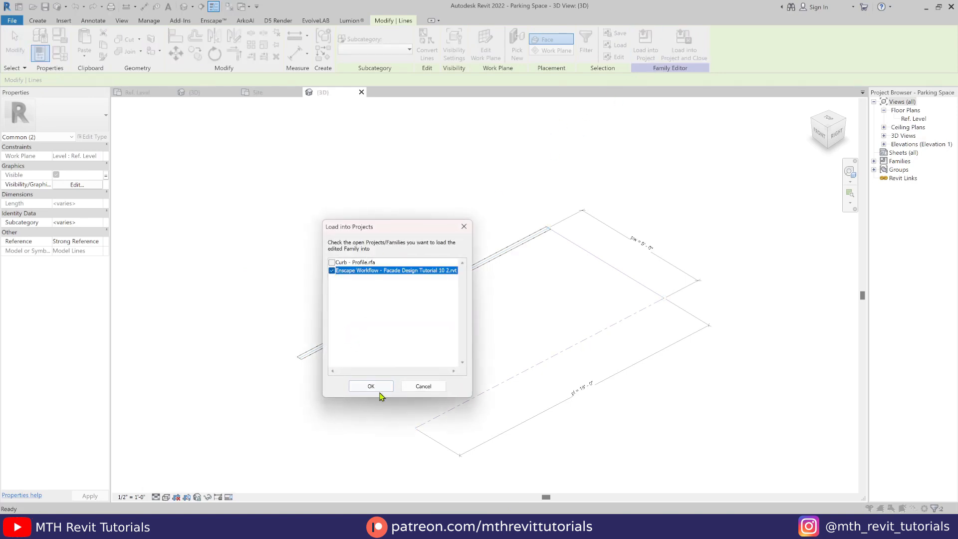
left_click(371, 386)
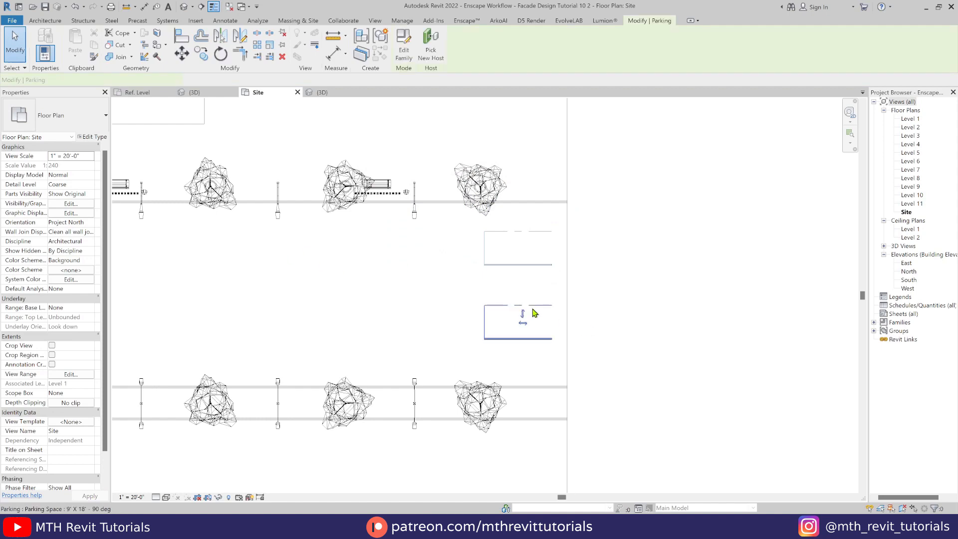
- Hide layout lines on the 9' X 18' parking space type, leaving only stripes
left_click(92, 136)
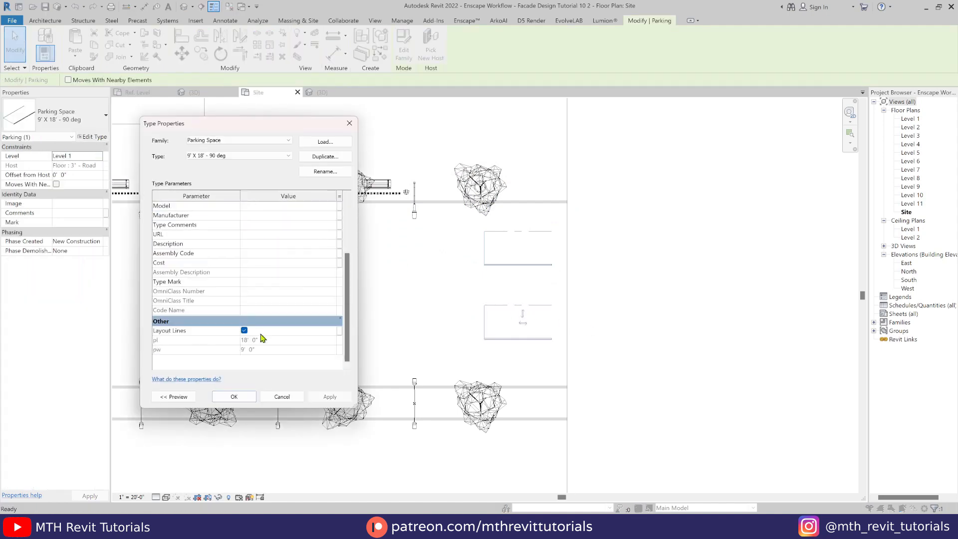
left_click(244, 330)
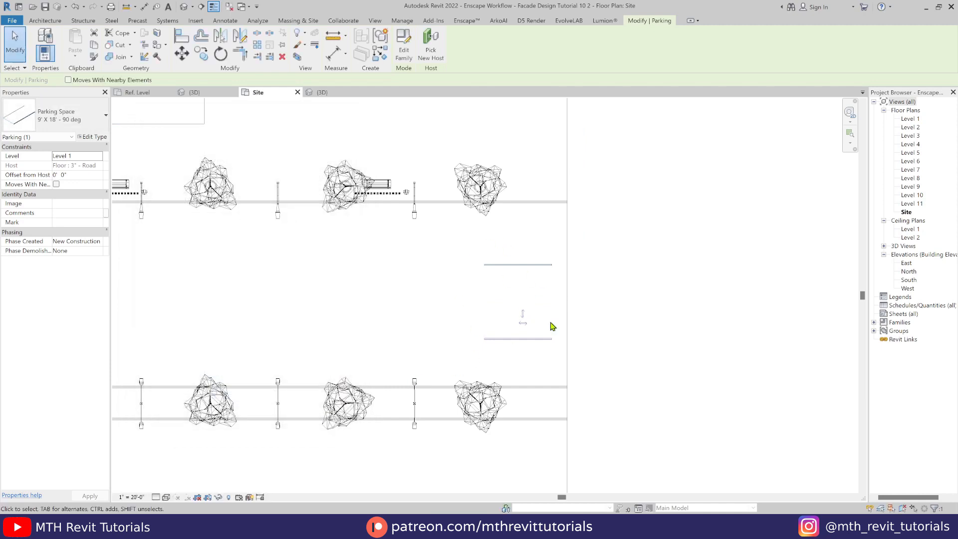
left_click(517, 264)
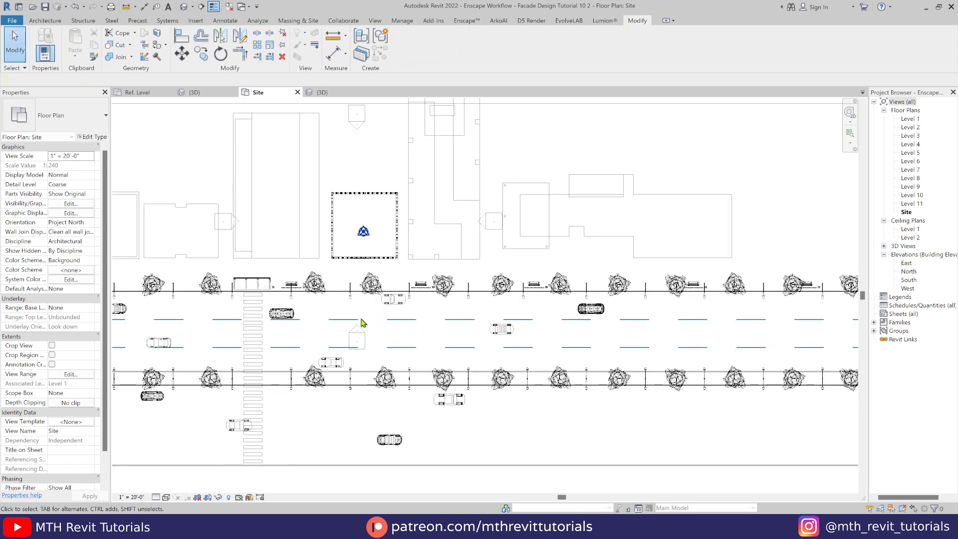
- Zoom the Site plan to fit, then show the whole street in the default 3D view
right_click(677, 305)
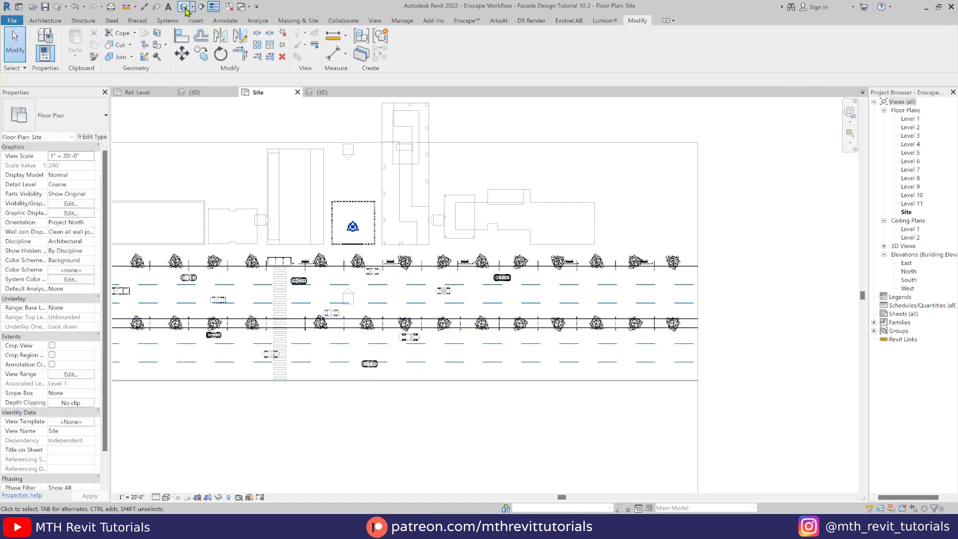
left_click(194, 92)
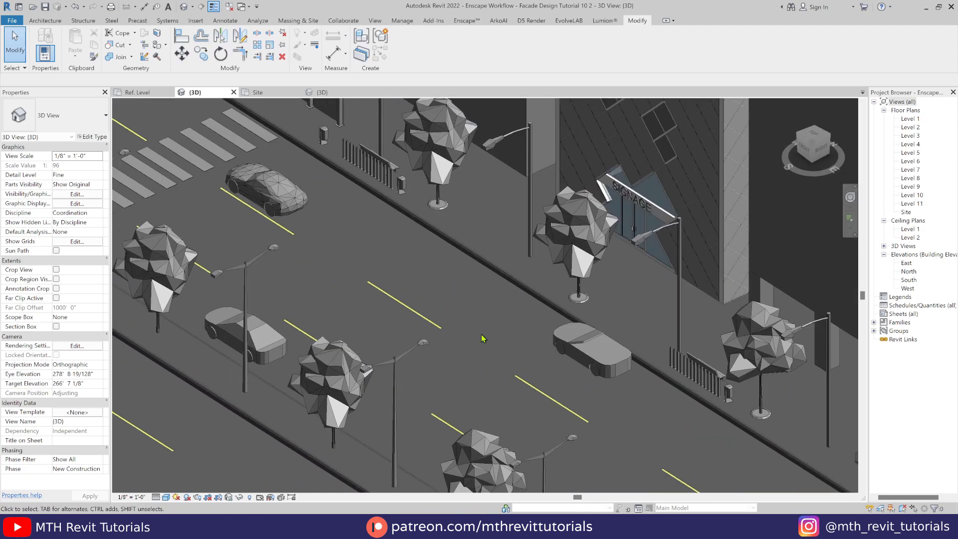
scroll("down", 3)
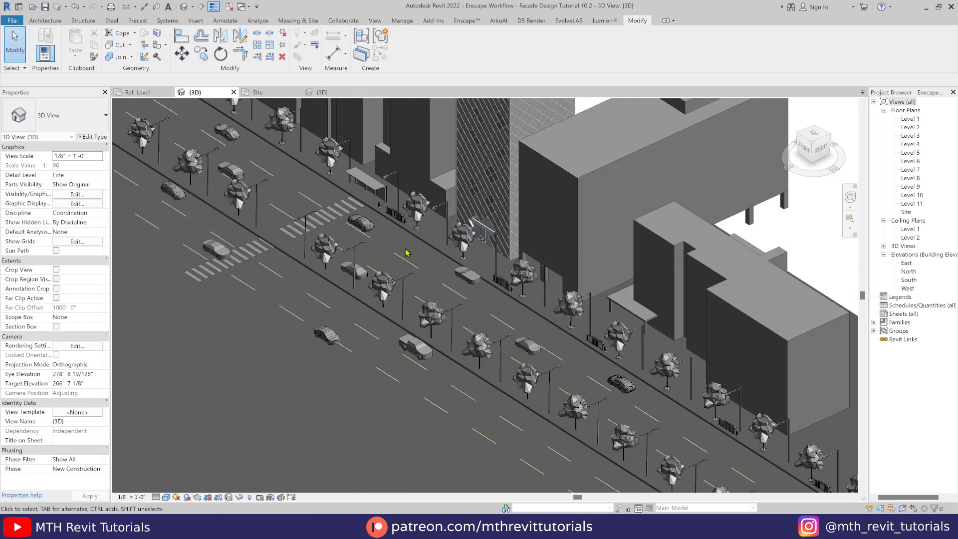
- Create a 600' parking space type with parking length 60 and place it along the road
double_click(907, 212)
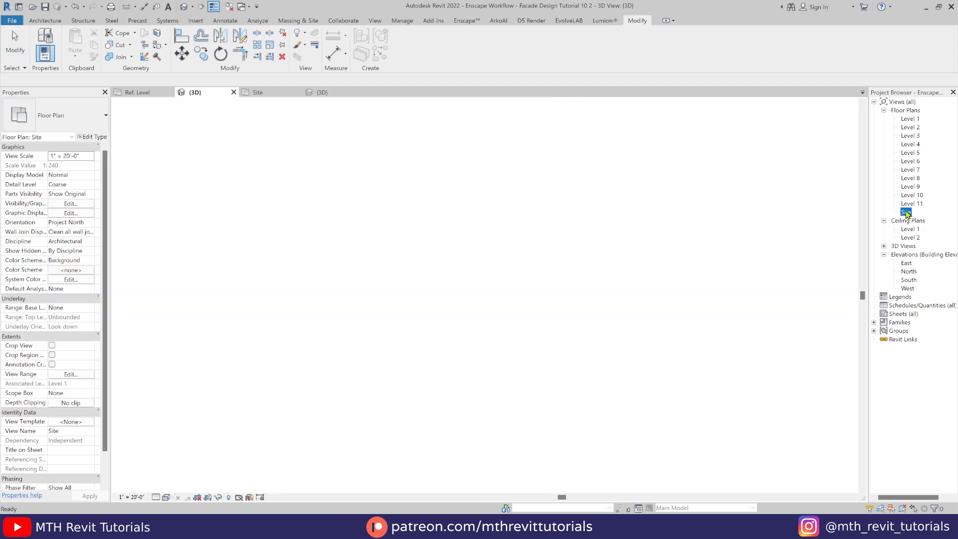
double_click(906, 212)
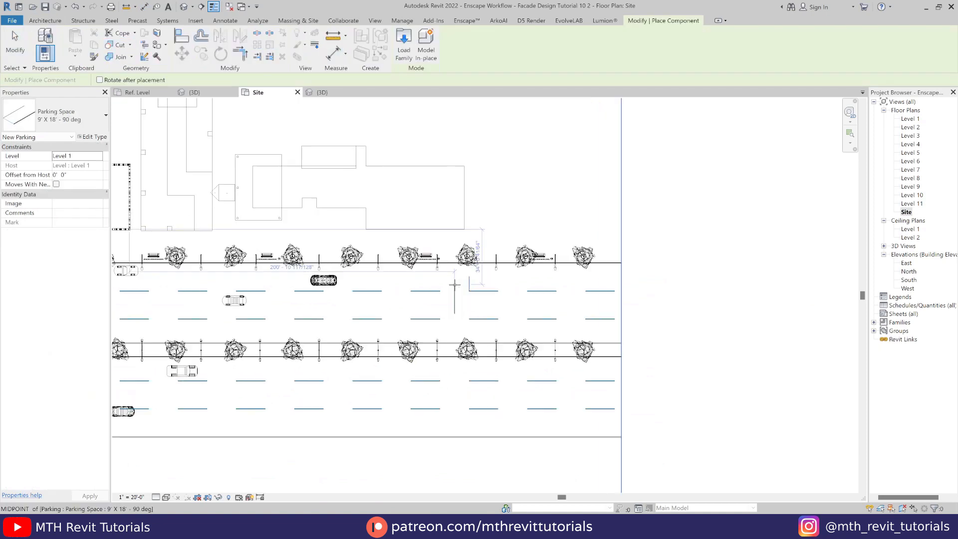
left_click(92, 137)
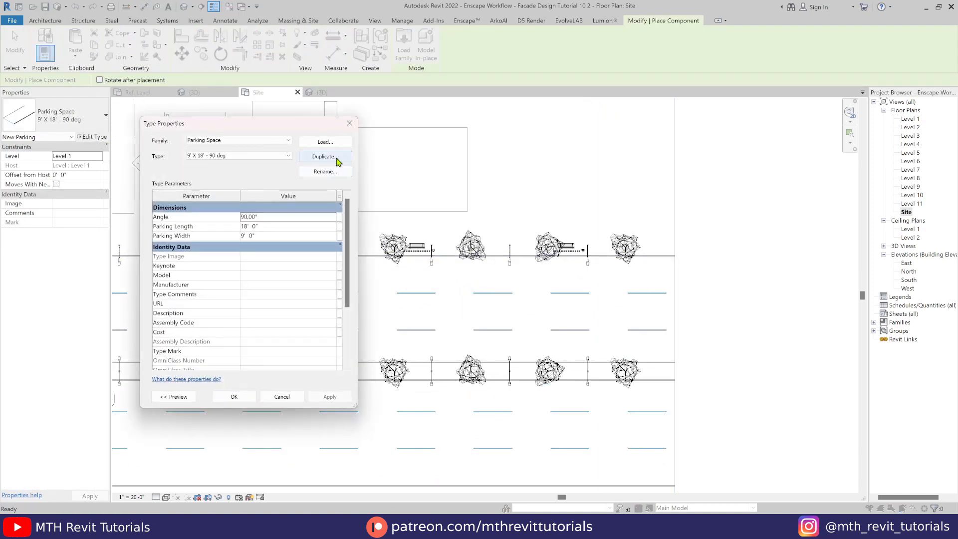
left_click(324, 156)
type("600")
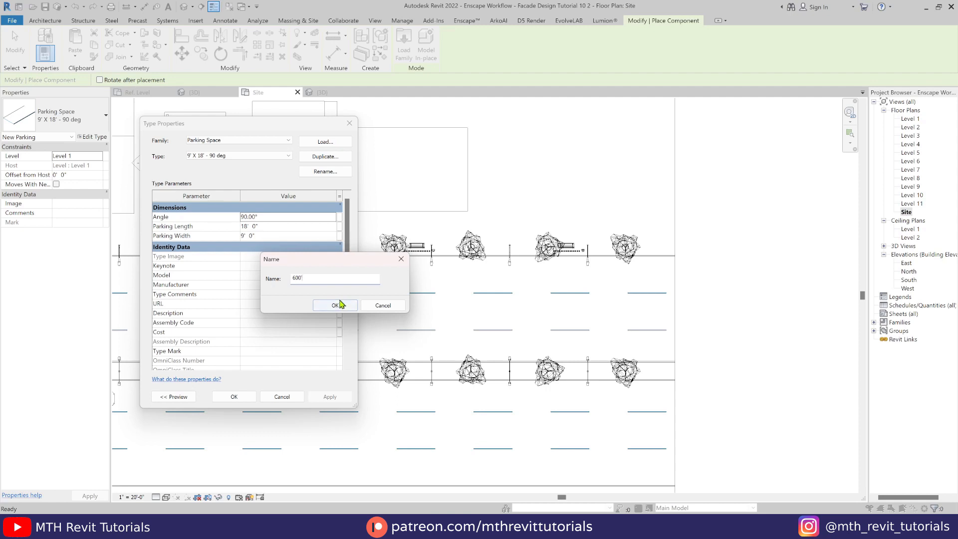
left_click(334, 305)
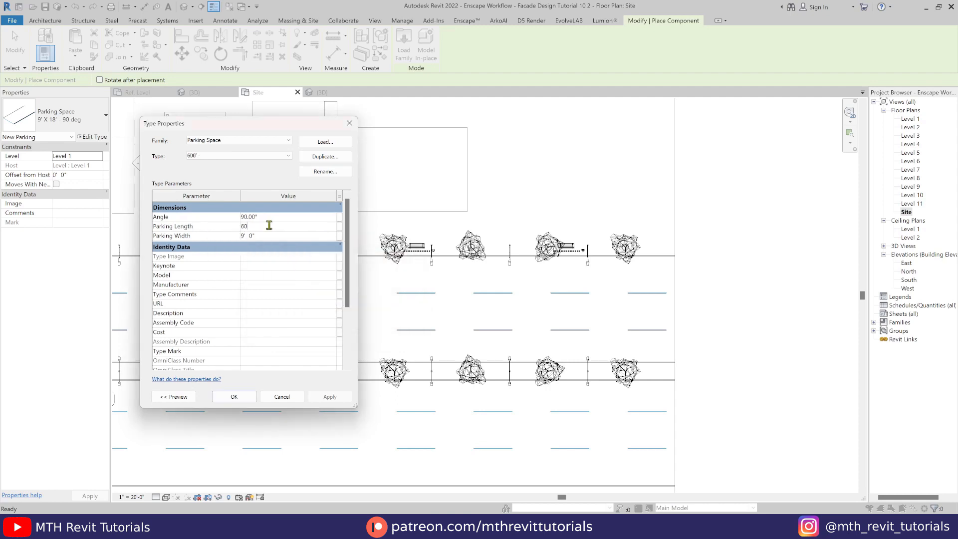
left_click(233, 396)
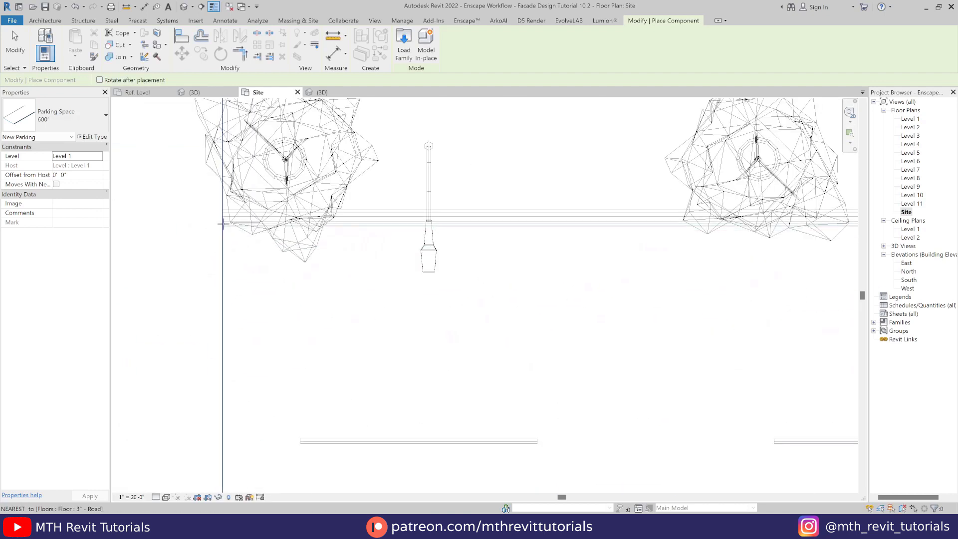
scroll("down", 3)
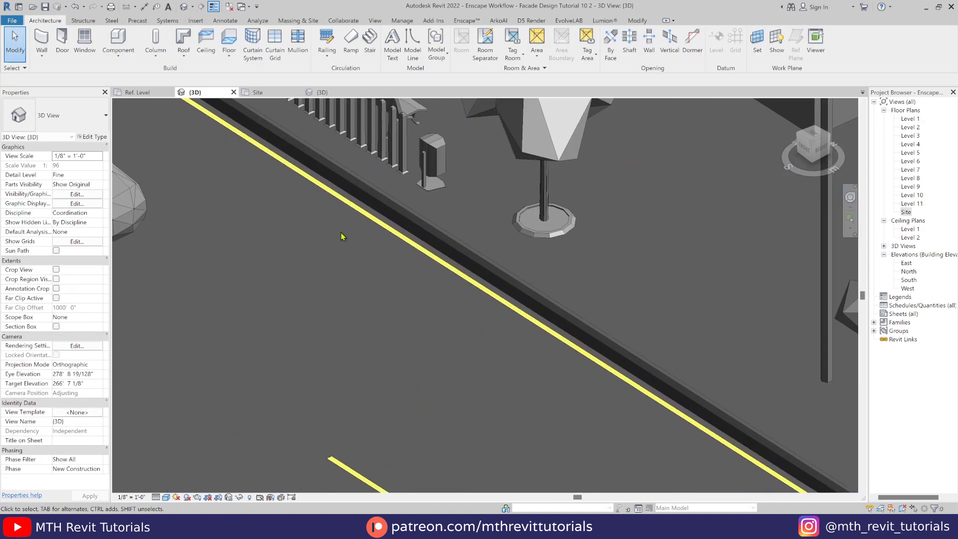
- Change the Parking Stripe material colour to white, RGB 255 255 255
scroll("down", 3)
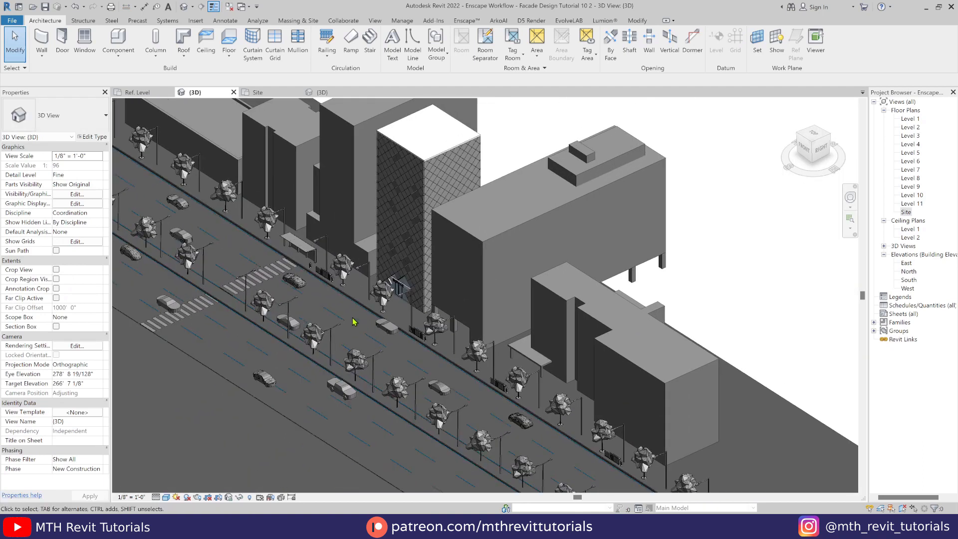
left_click(401, 20)
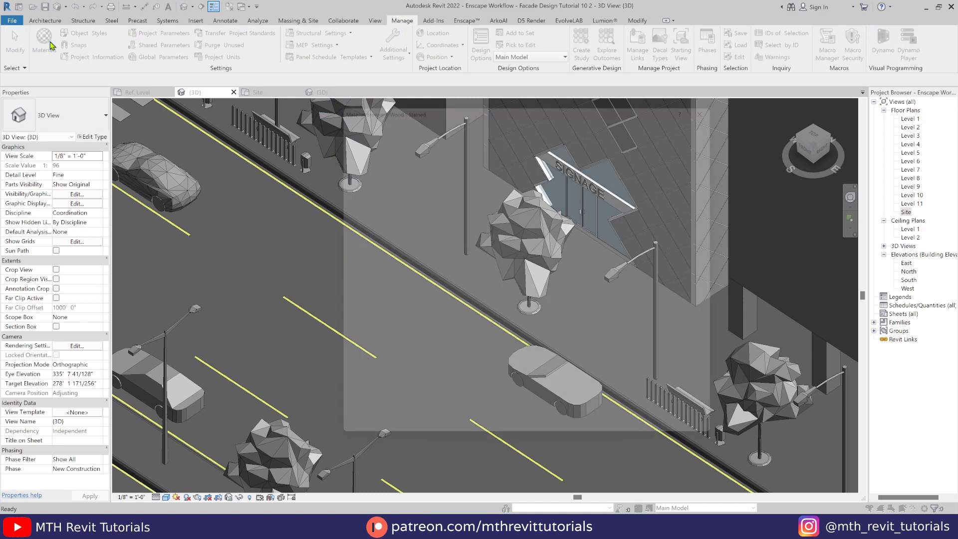
left_click(44, 44)
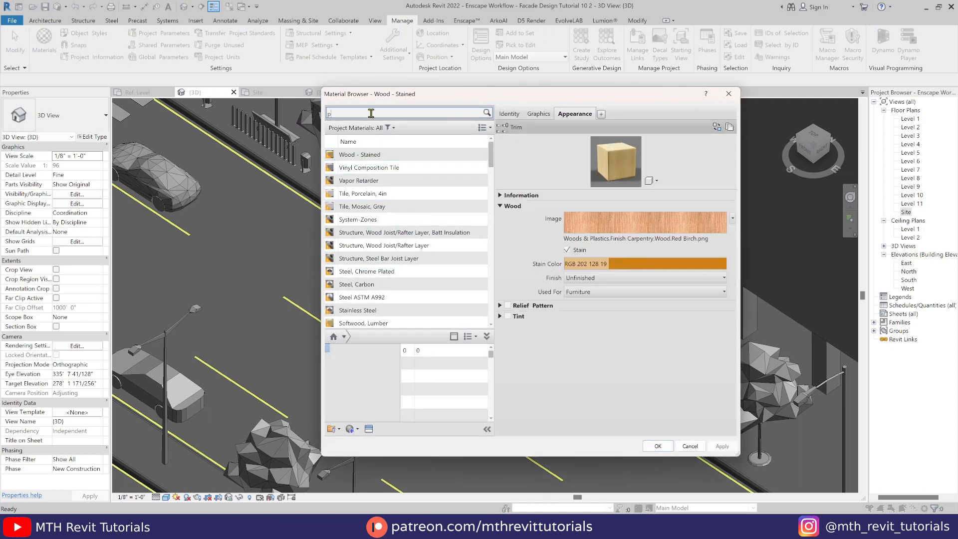
type("parking")
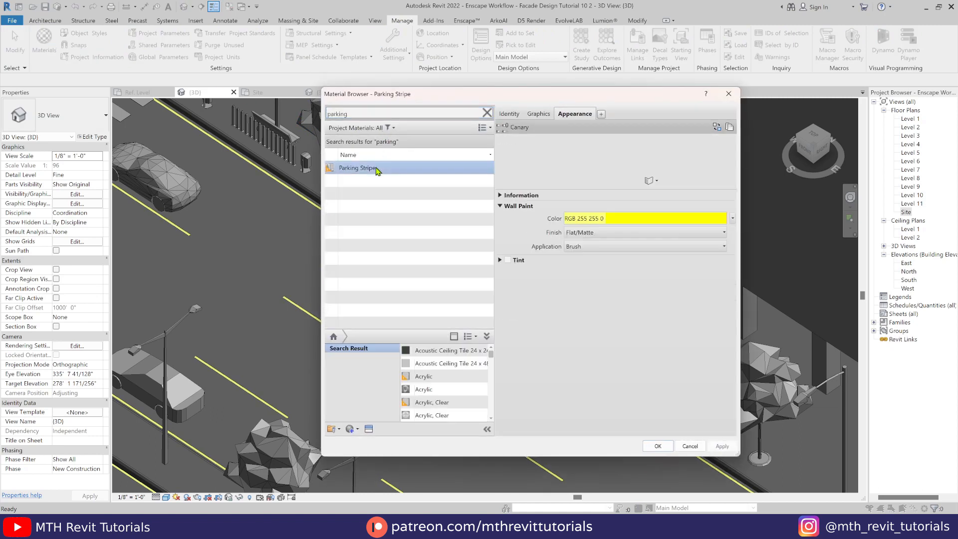
left_click(642, 218)
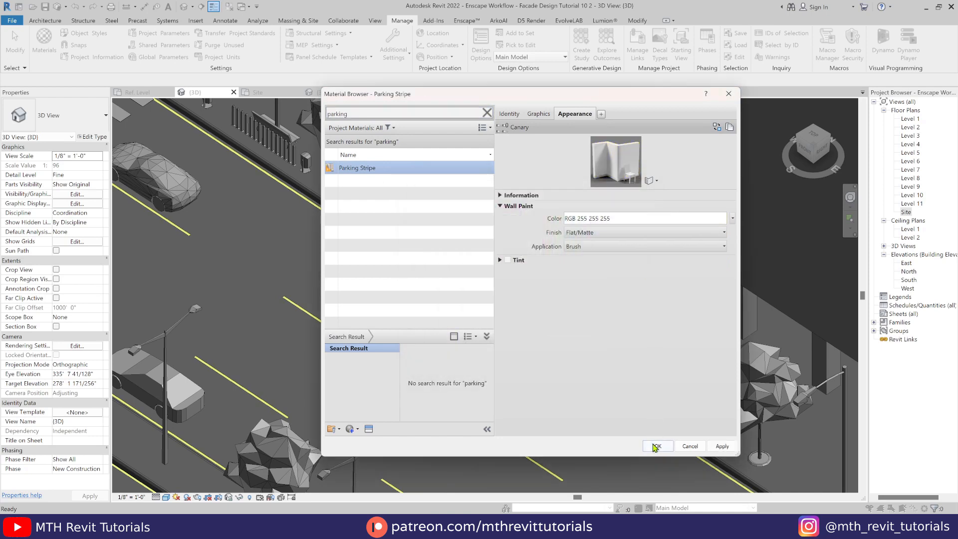
left_click(657, 445)
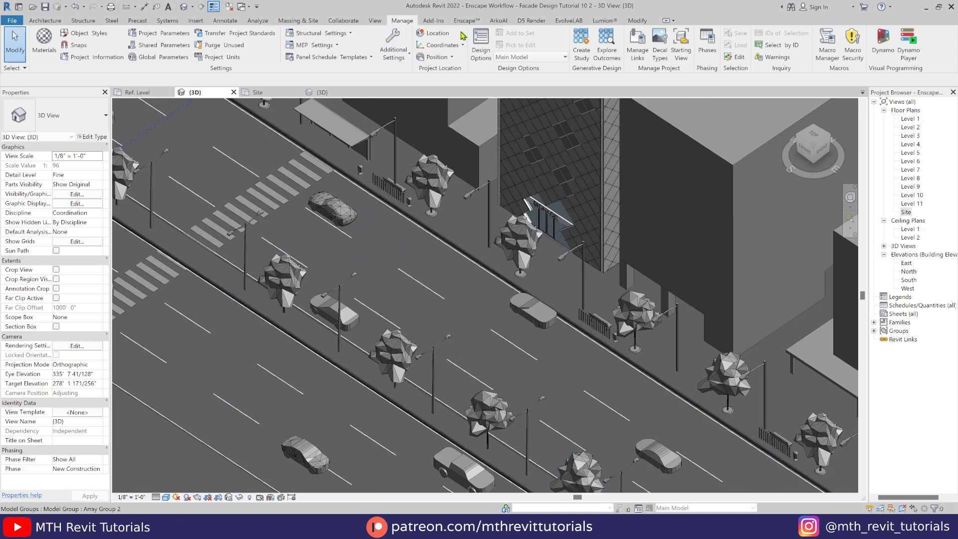
left_click(465, 20)
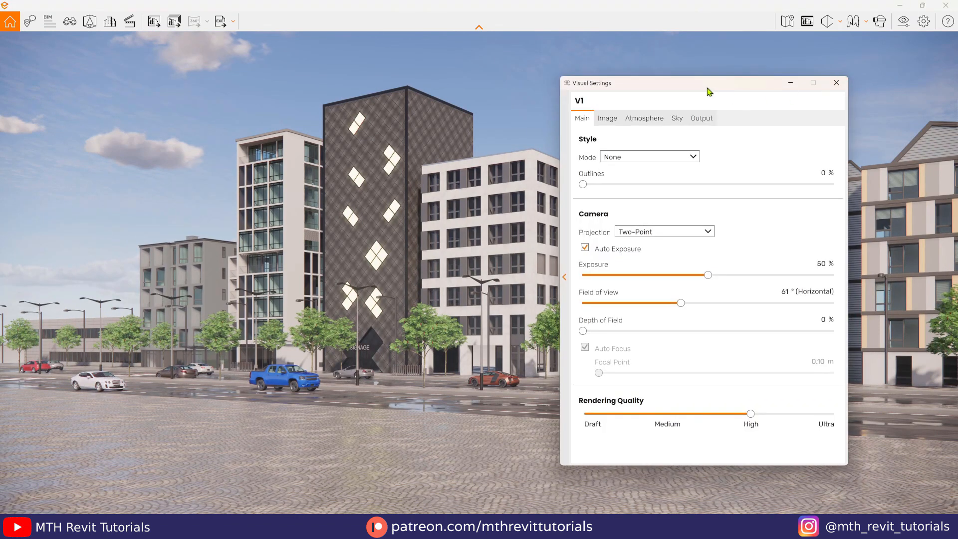
- Rotate the gray park HDRI skybox to 38° and raise brightness to about 121,000 lux
left_click_drag(708, 90, 713, 82)
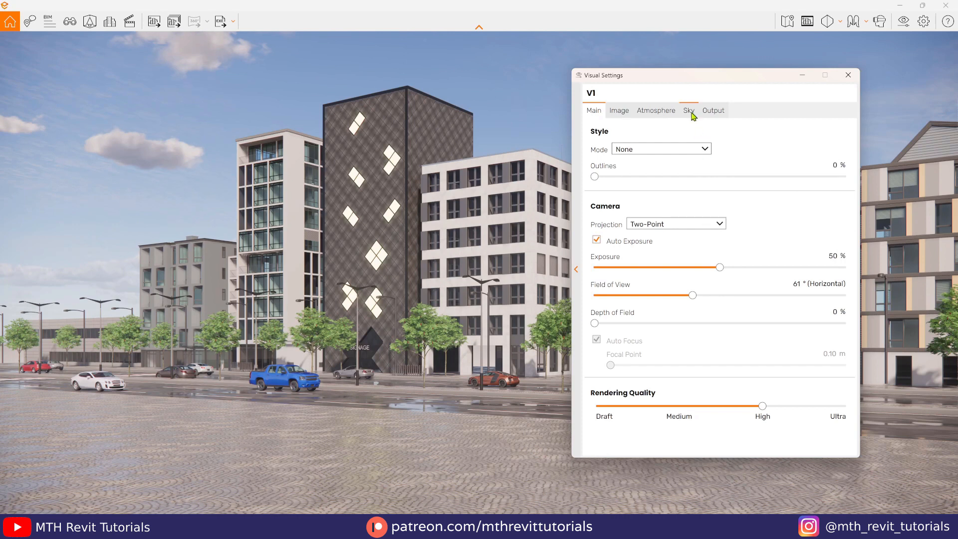
left_click(689, 111)
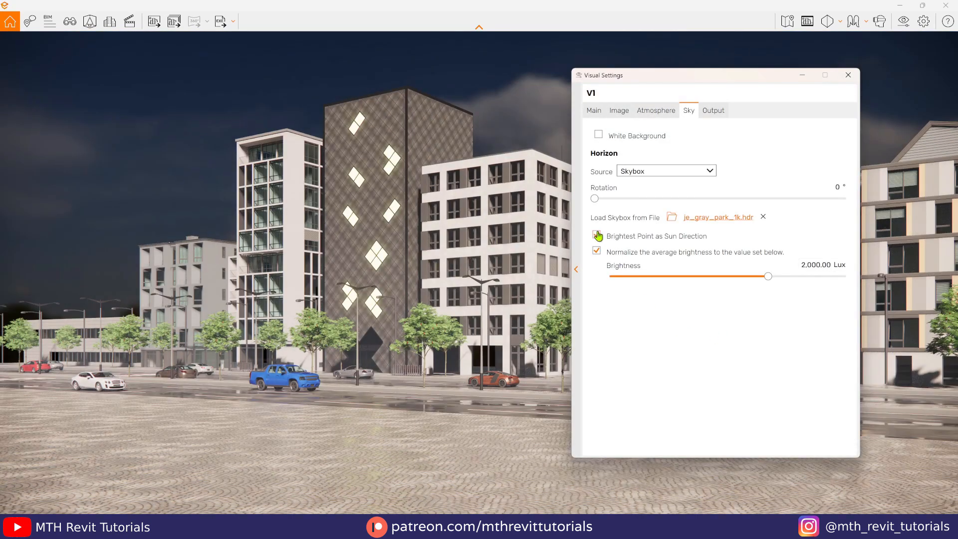
left_click_drag(593, 198, 612, 198)
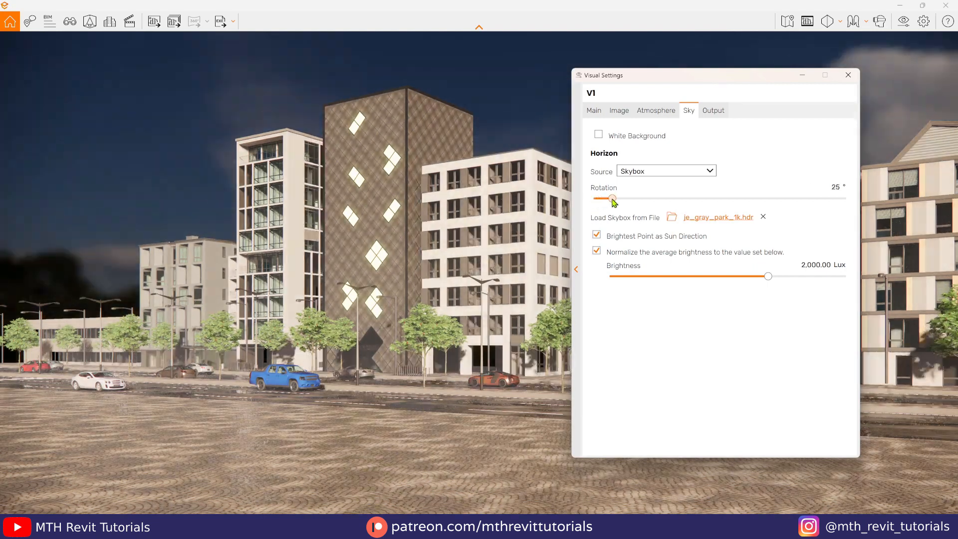
left_click_drag(612, 198, 620, 198)
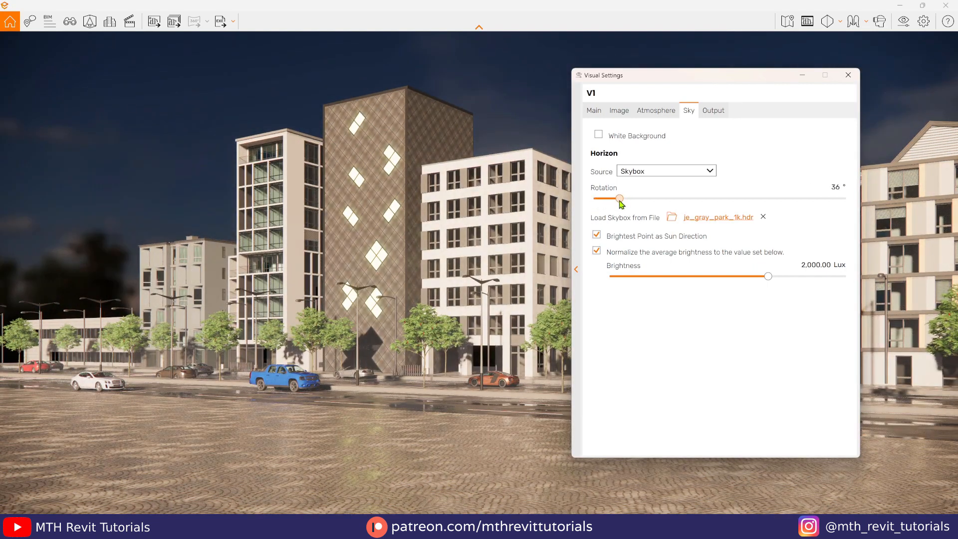
left_click_drag(619, 198, 623, 198)
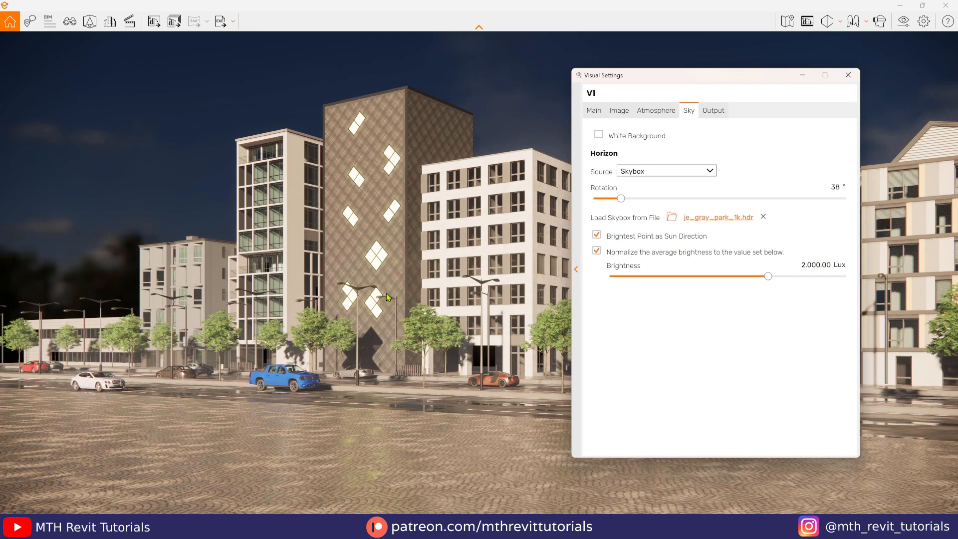
left_click_drag(767, 276, 802, 276)
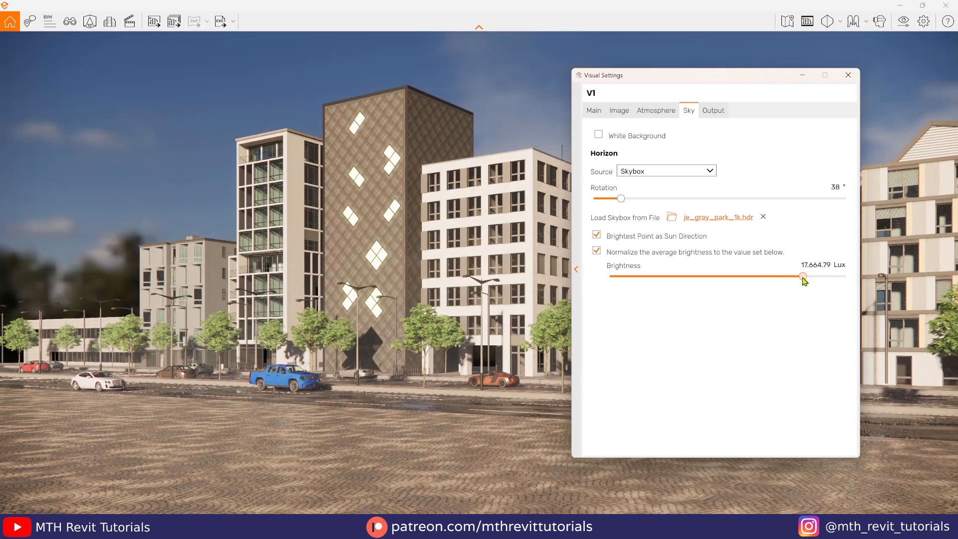
left_click_drag(802, 277, 833, 277)
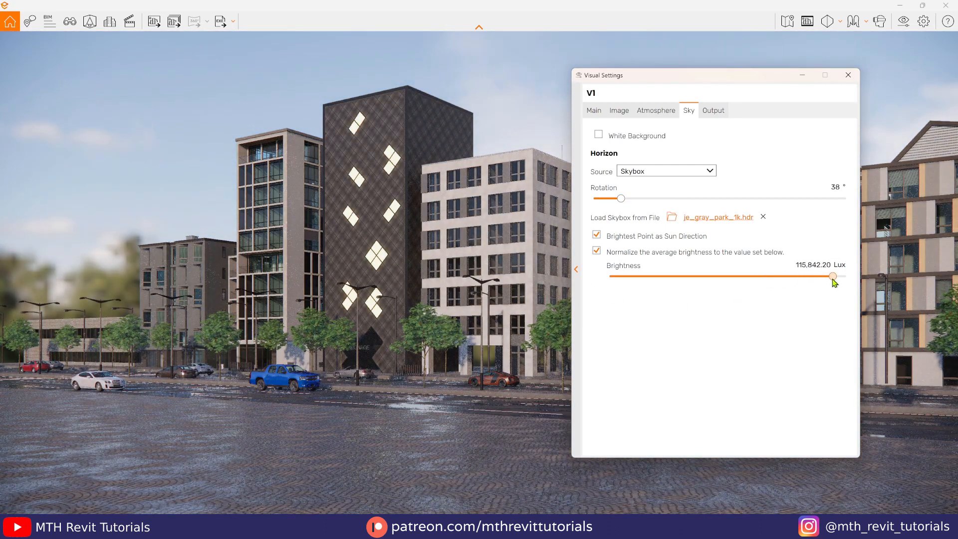
left_click_drag(832, 276, 835, 276)
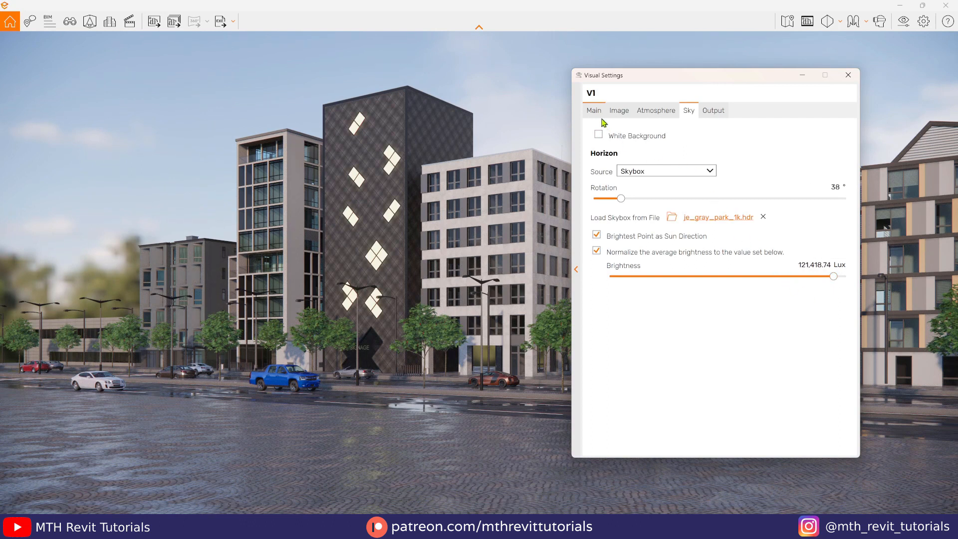
- Raise exposure to 64%, highlights to 97%, and cool colour temperature to about 5,928 K
left_click(593, 110)
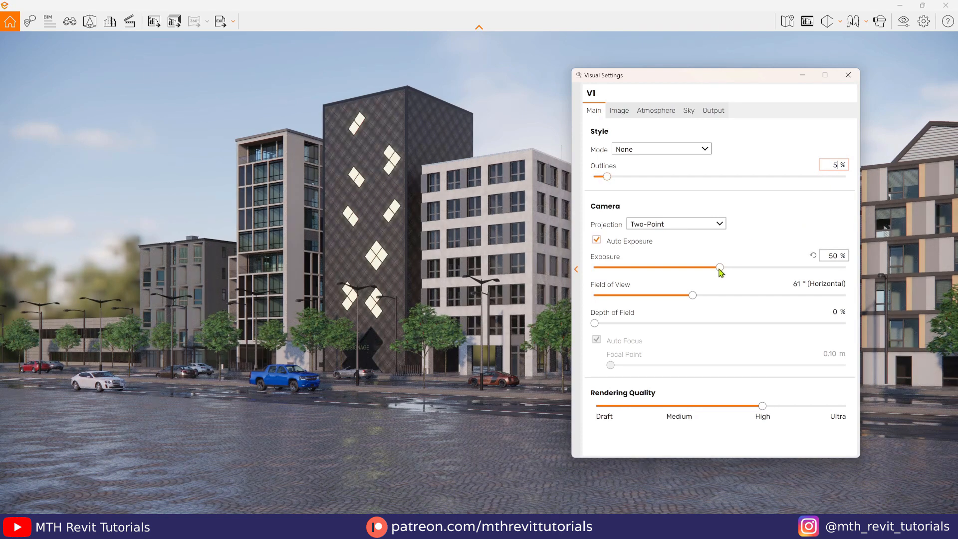
left_click_drag(719, 267, 756, 267)
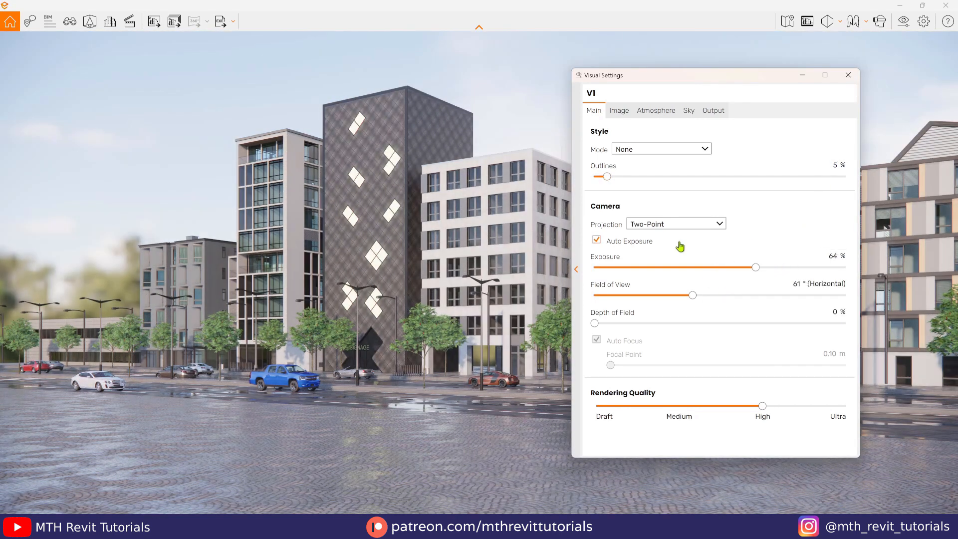
left_click(618, 111)
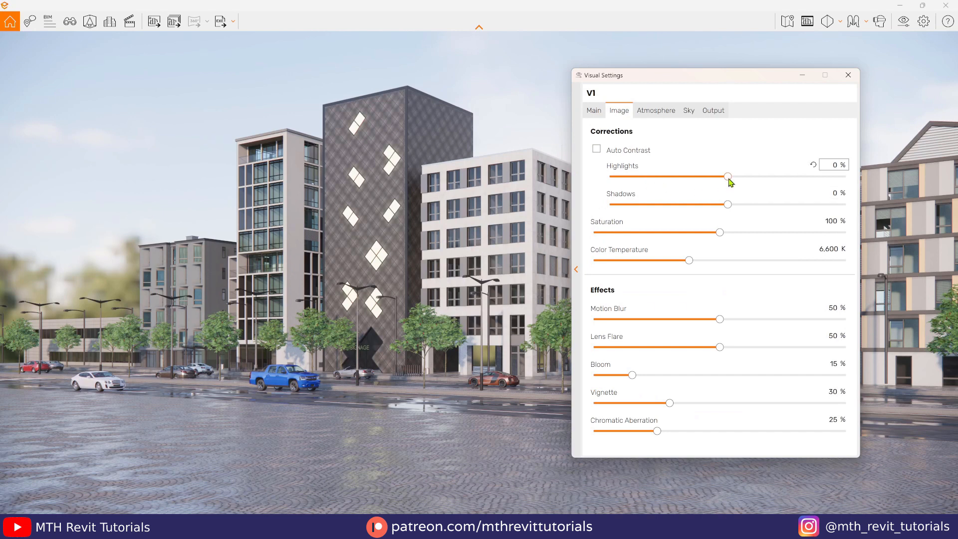
left_click_drag(727, 177, 833, 177)
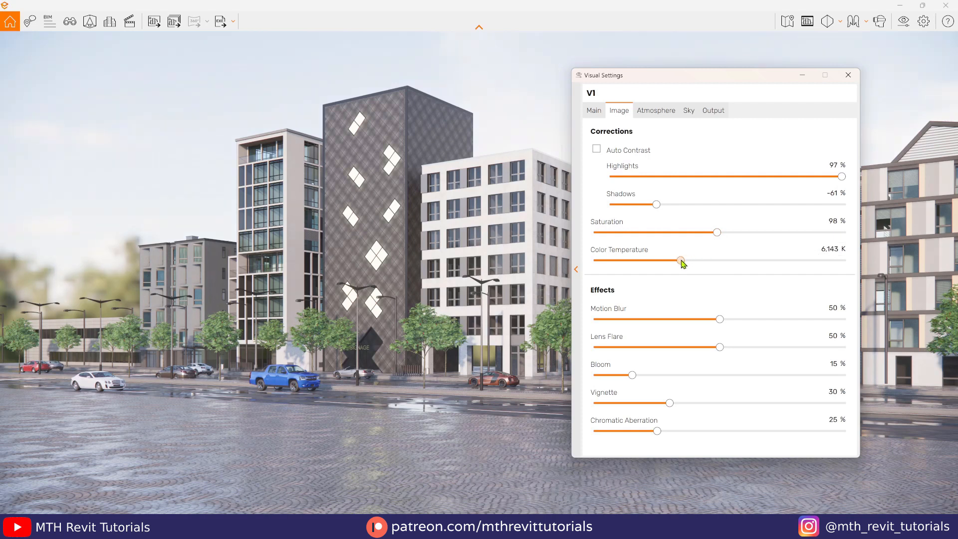
left_click_drag(682, 260, 677, 260)
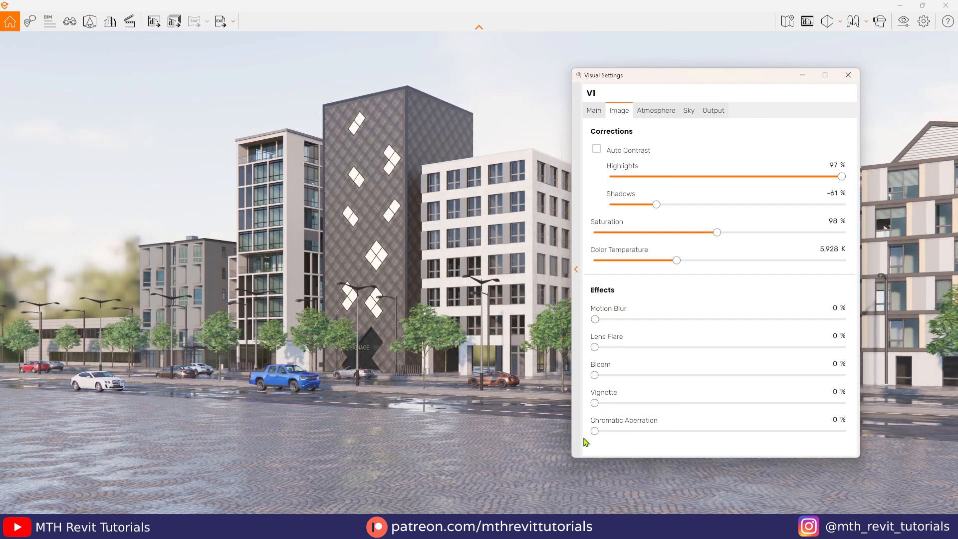
- Remove the fog and set Enscape sun brightness to 56%
left_click(656, 111)
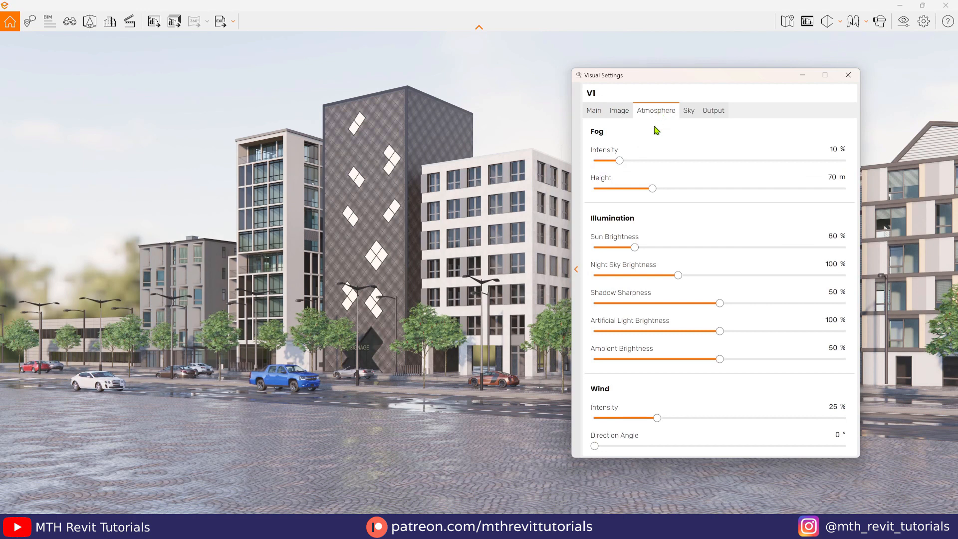
left_click_drag(621, 160, 593, 160)
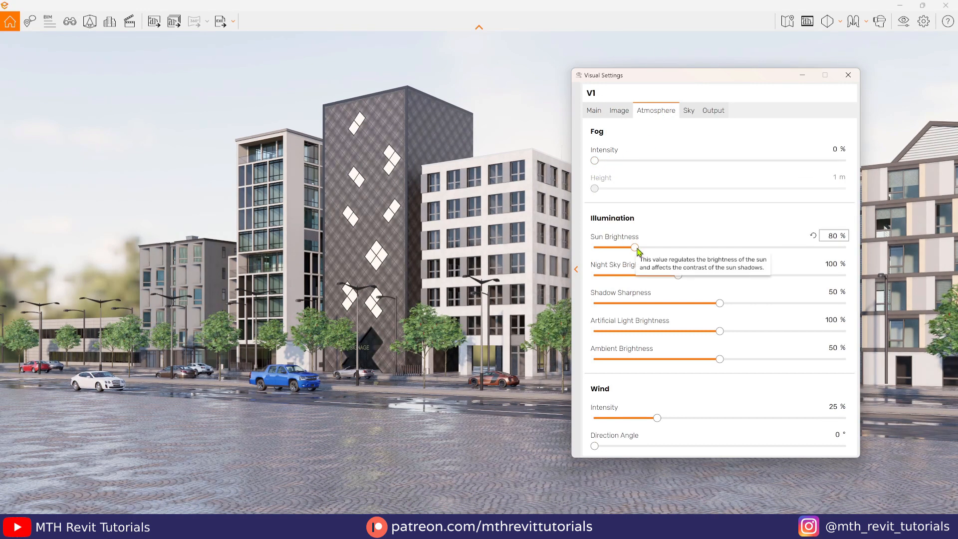
left_click_drag(634, 248, 621, 248)
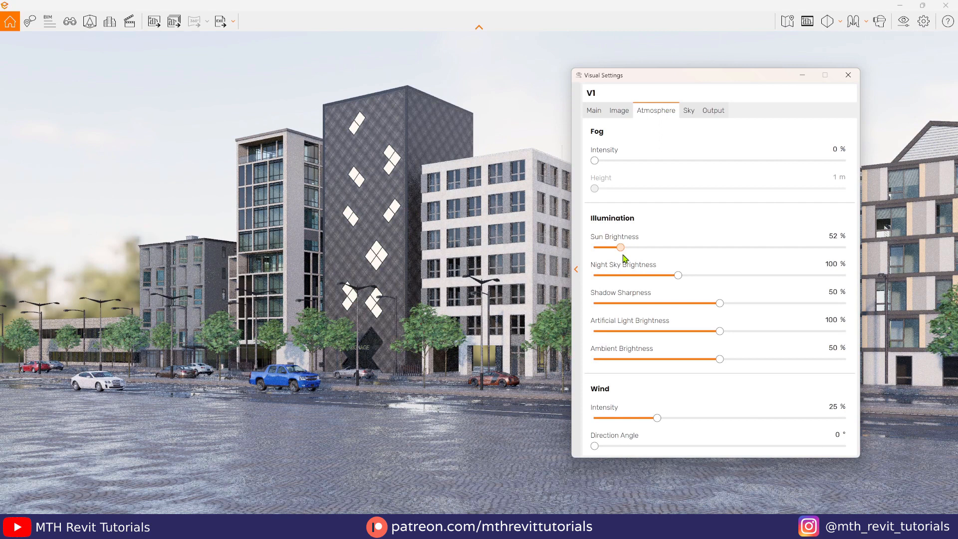
left_click_drag(618, 247, 623, 247)
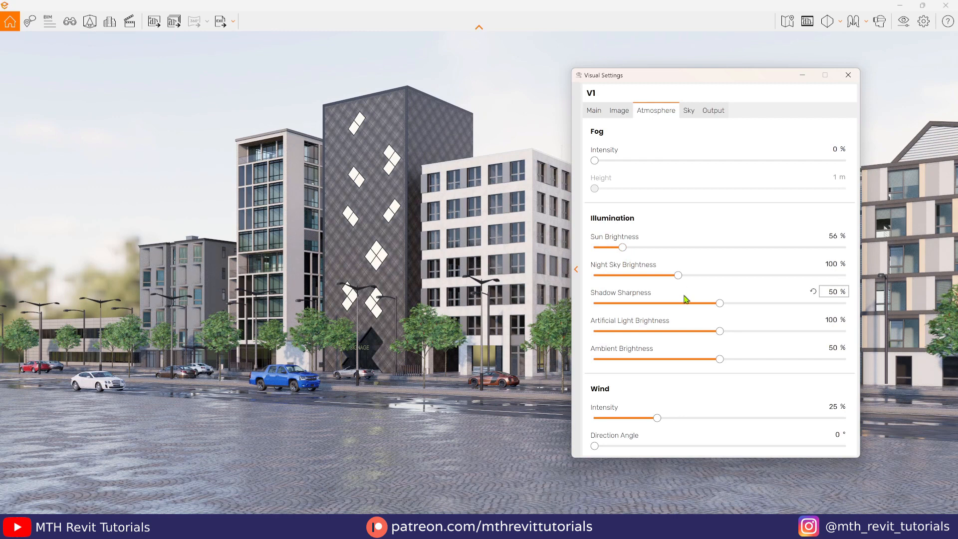
- Set shadow sharpness to 0, artificial light to 187% and ambient brightness to 73%
left_click_drag(720, 332, 768, 331)
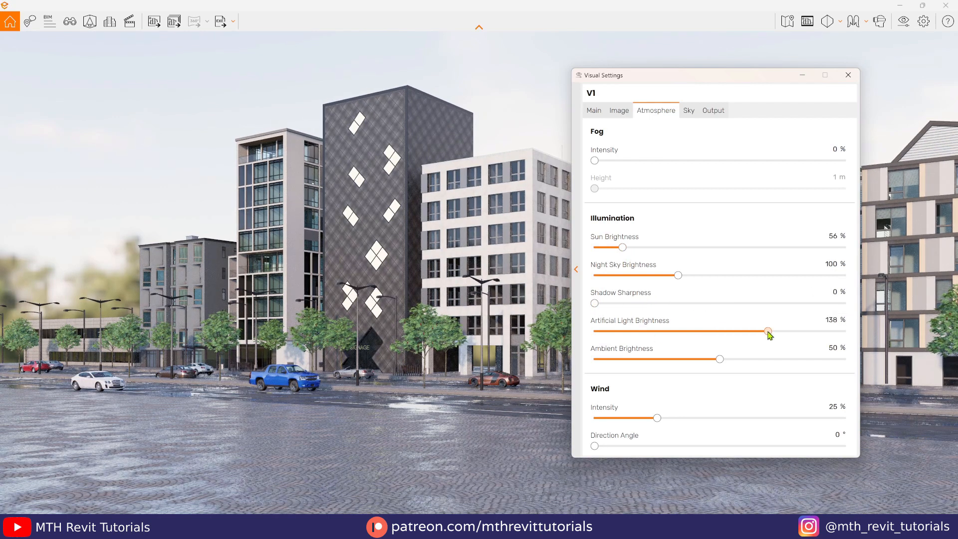
left_click_drag(767, 331, 828, 332)
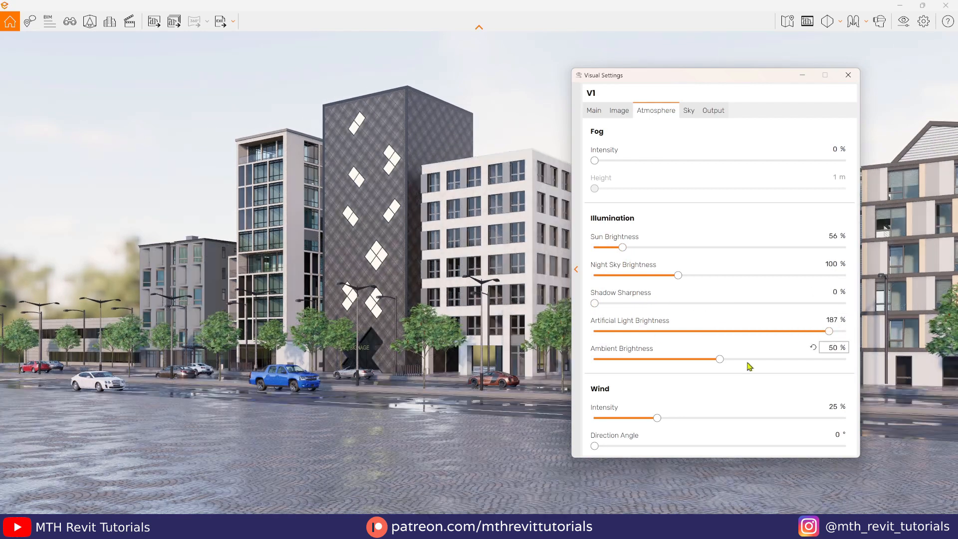
left_click_drag(719, 358, 778, 359)
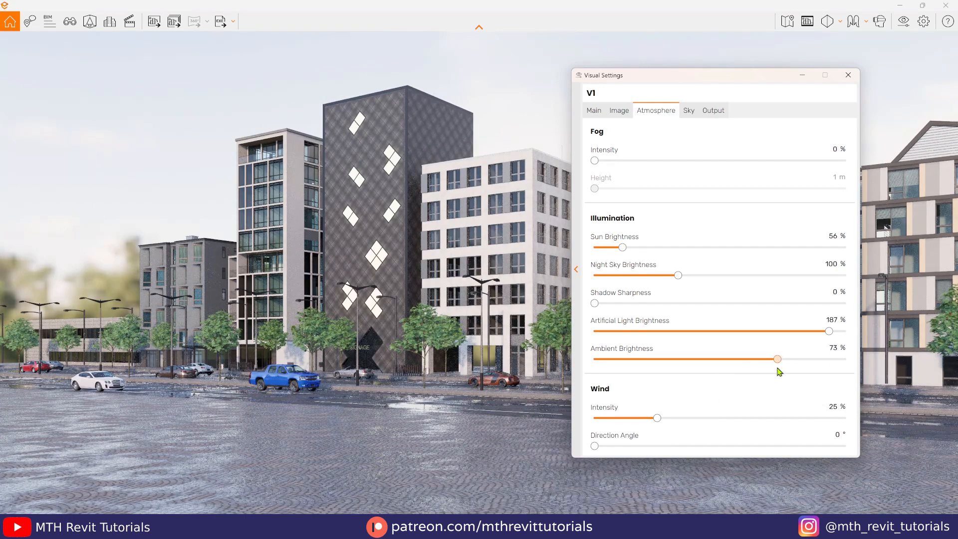
mouse_move(748, 358)
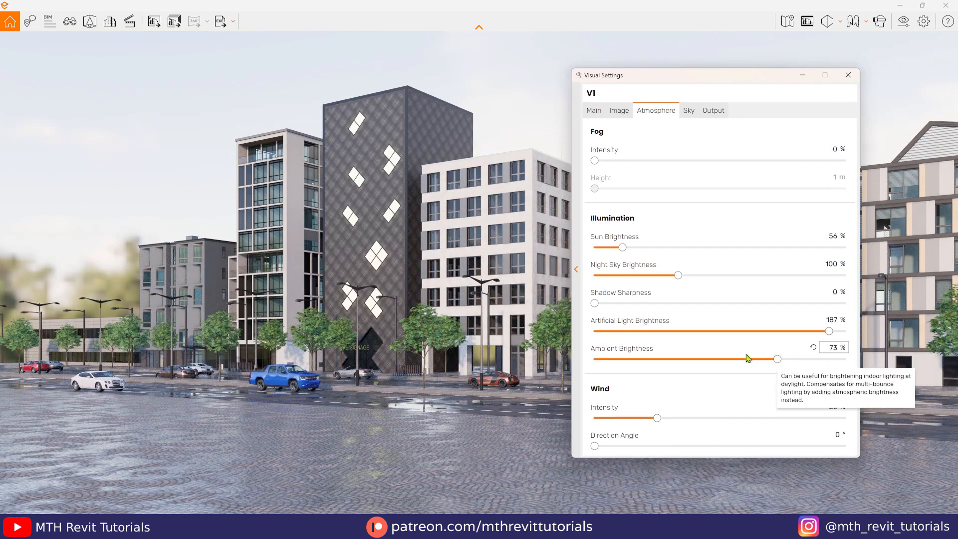
left_click(593, 111)
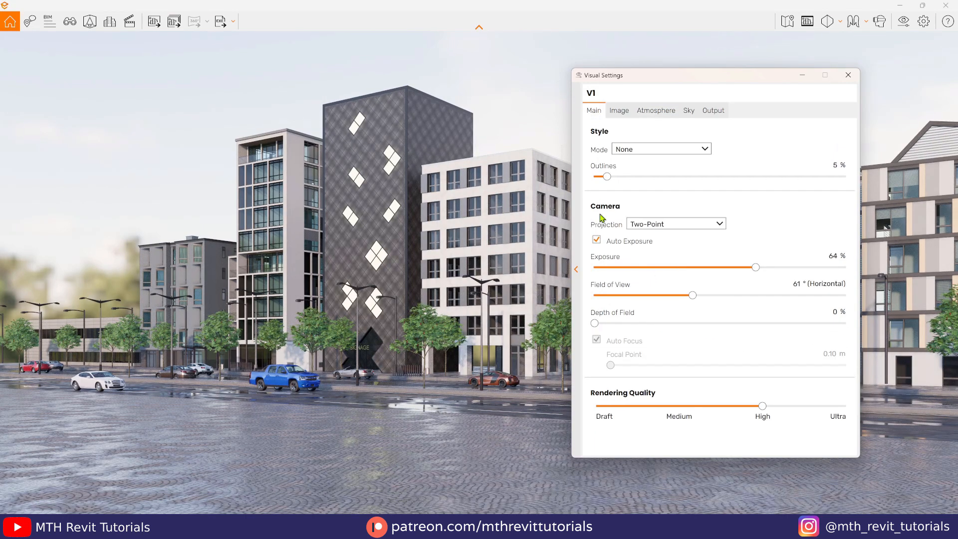
- Set Ultra rendering quality and Ultra HD 3840×2160 output, and start naming the image file 'V'
left_click_drag(762, 406, 844, 406)
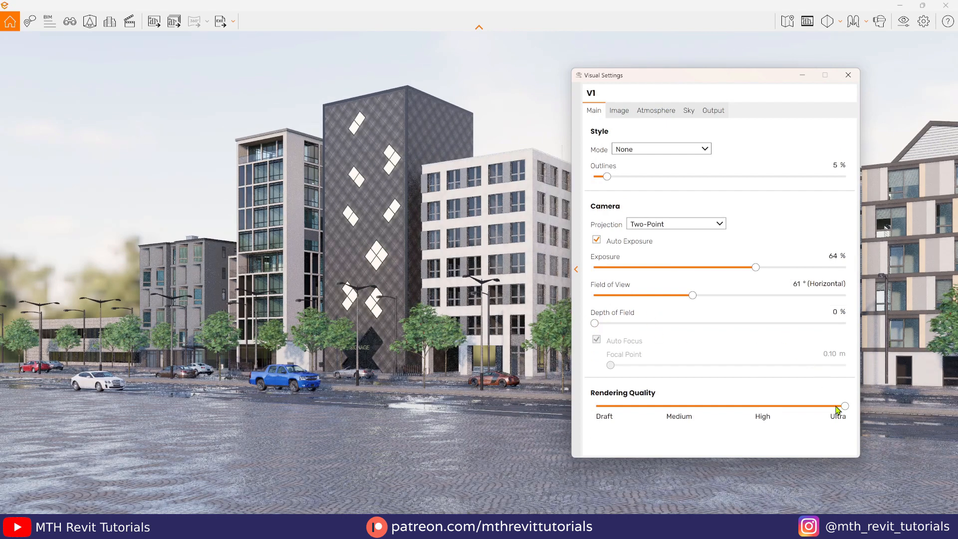
left_click(713, 111)
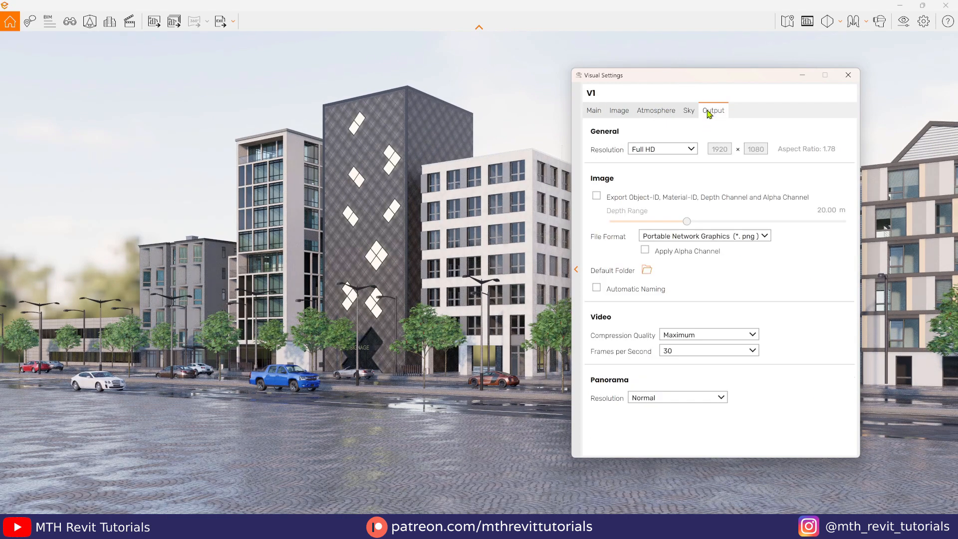
left_click(661, 149)
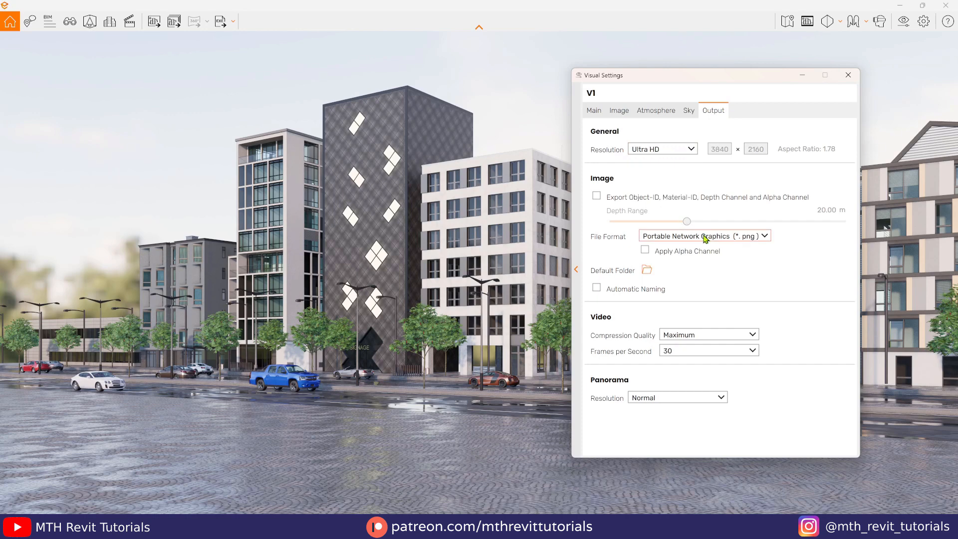
left_click(848, 74)
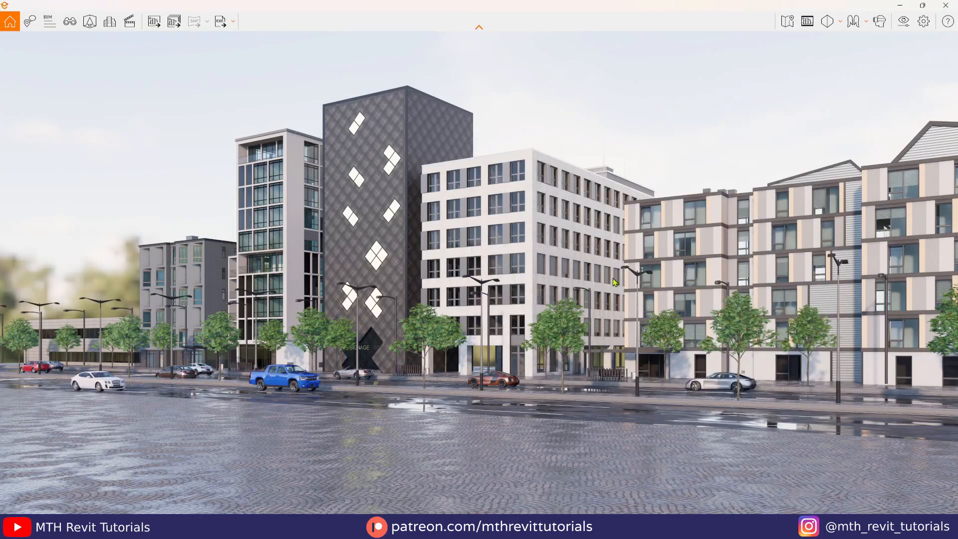
type("V")
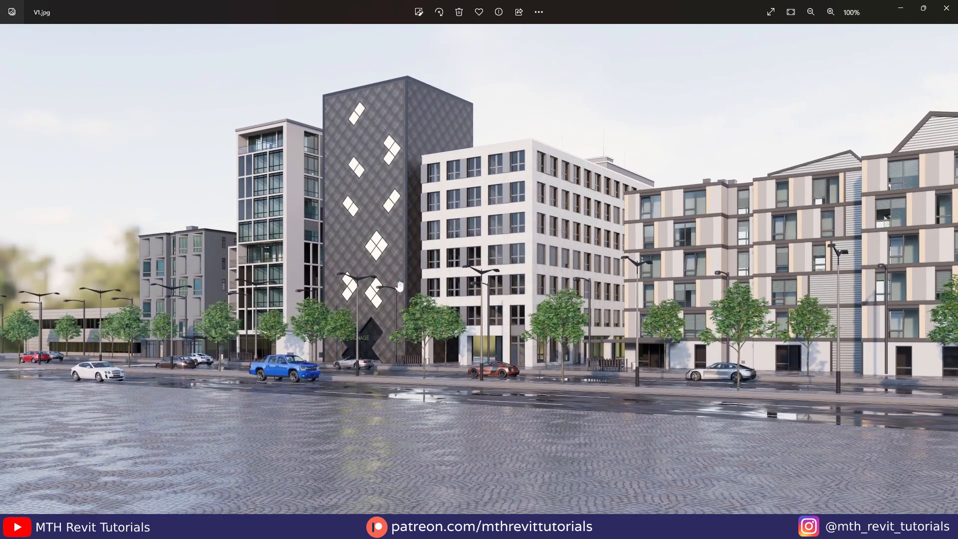
mouse_move(411, 427)
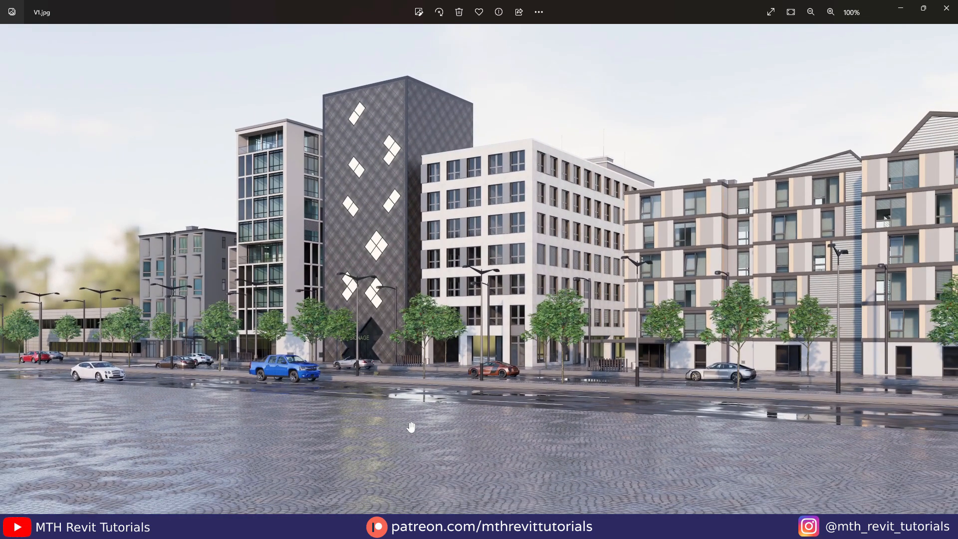